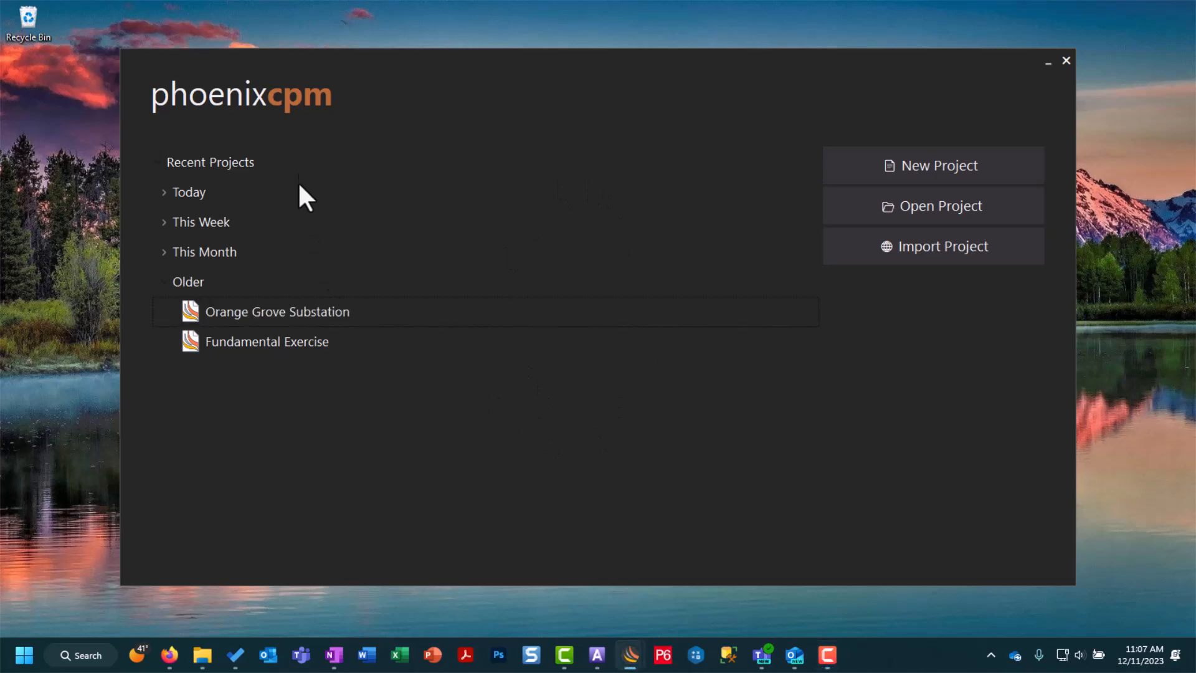
pyautogui.moveTo(721, 255)
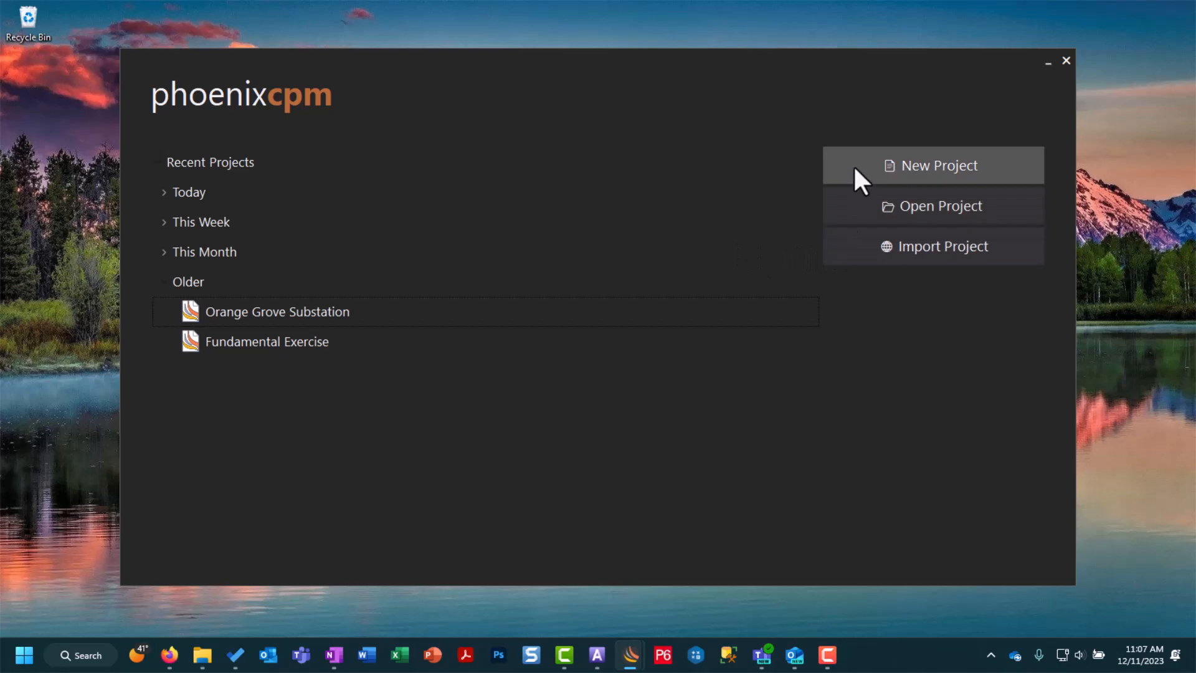
pyautogui.moveTo(863, 217)
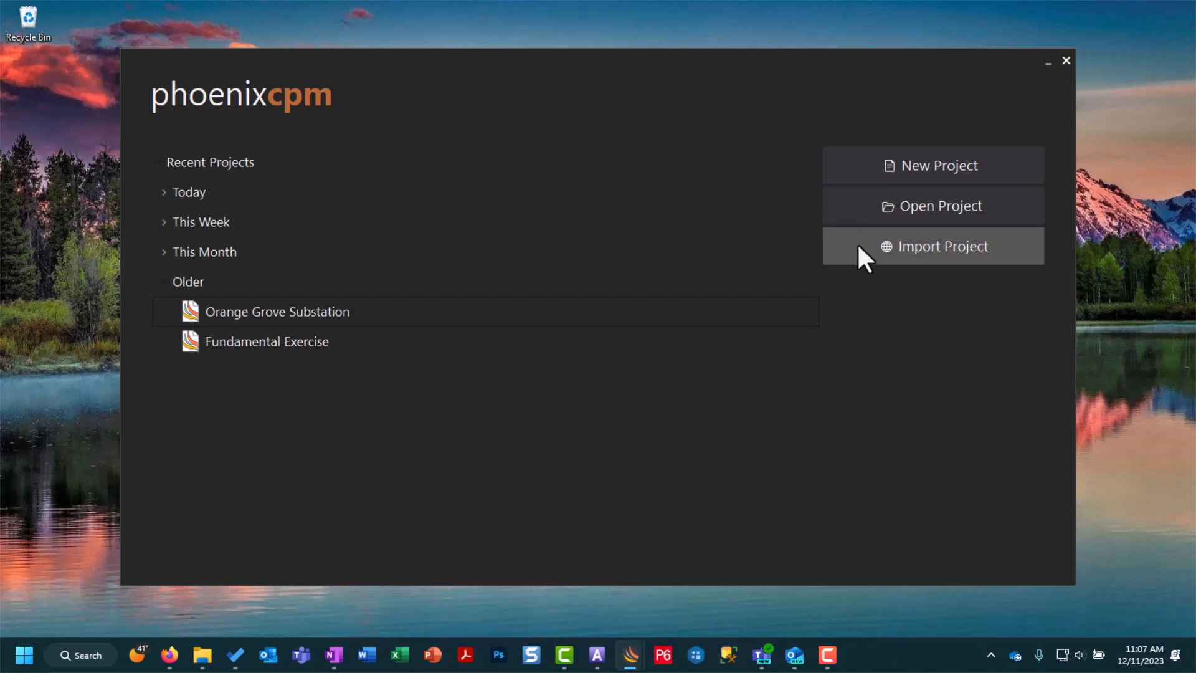
# - Show the Import Project list of schedule formats on the start screen
pyautogui.click(943, 245)
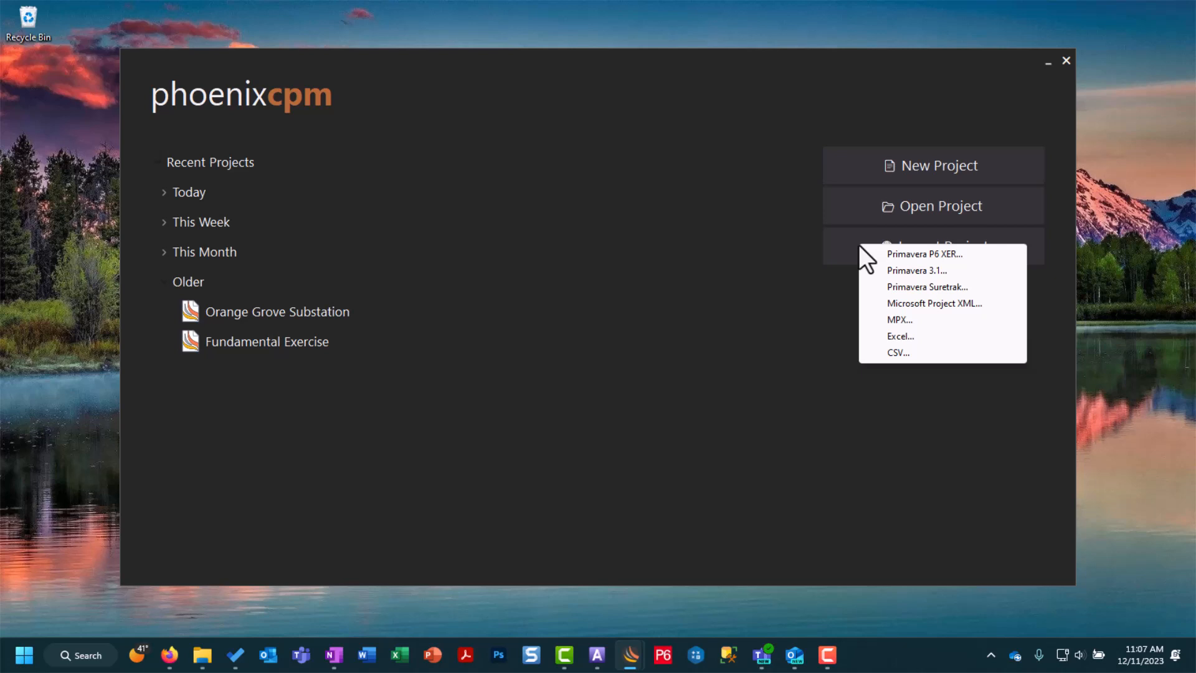
pyautogui.moveTo(876, 258)
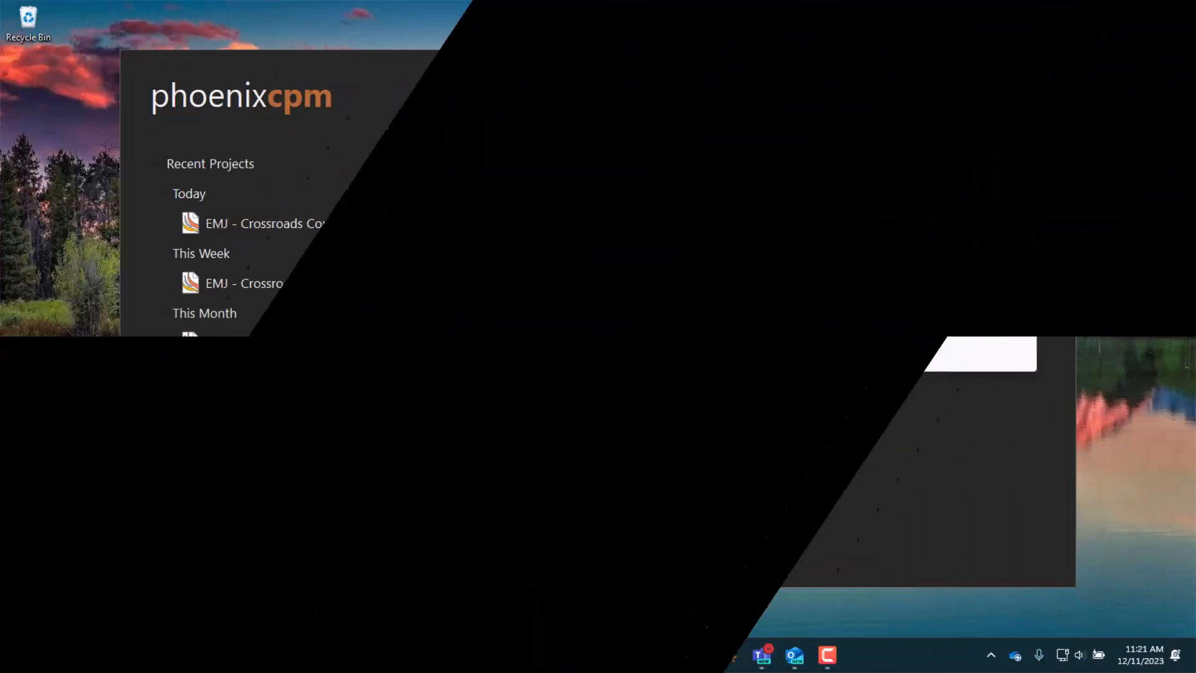
# - Import the SCA101 Primavera P6 XER file from the Training folder as a 94-activity schedule
pyautogui.click(942, 247)
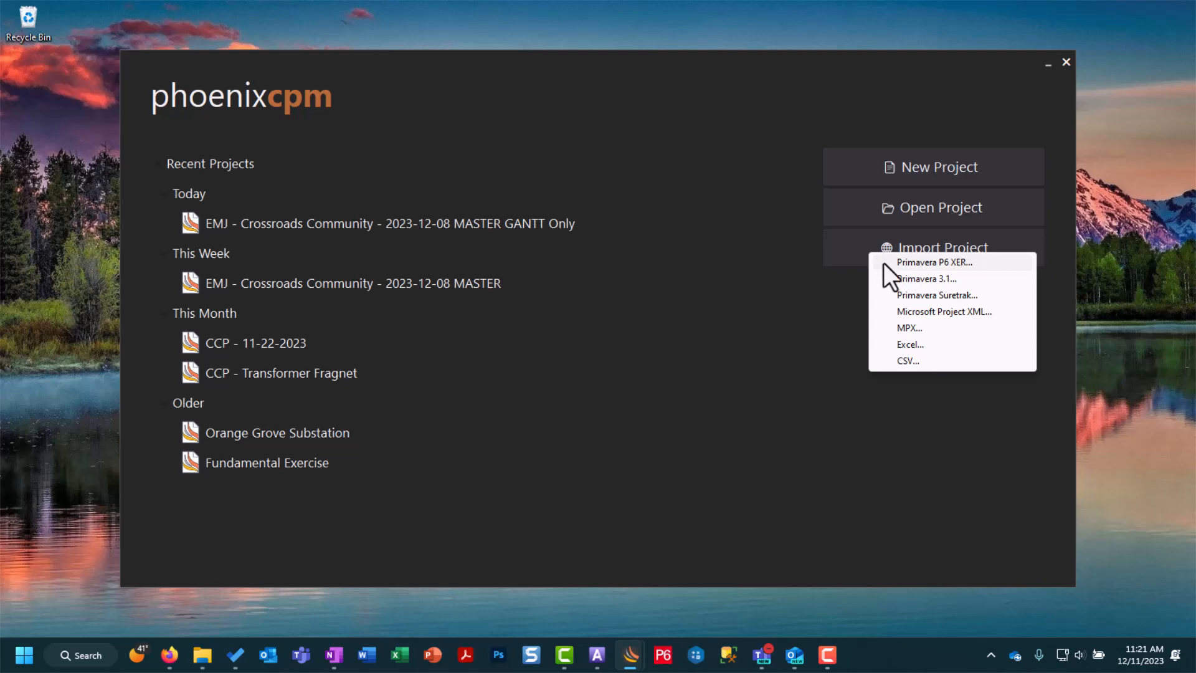
pyautogui.click(933, 262)
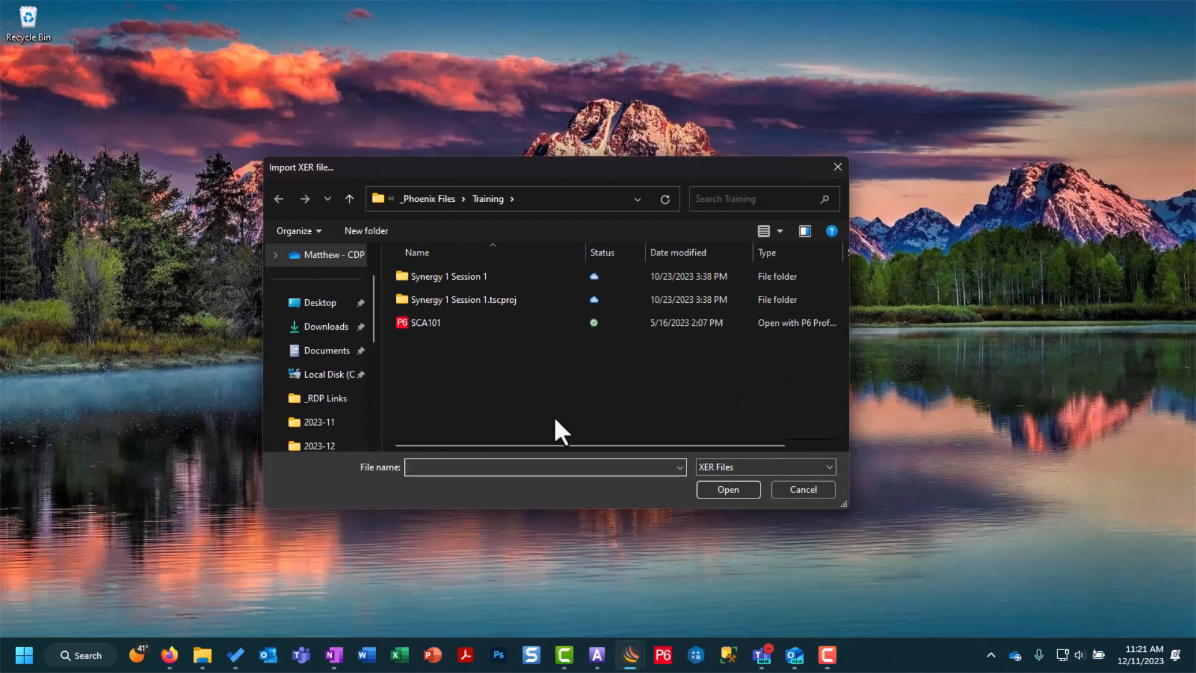
pyautogui.moveTo(556, 397)
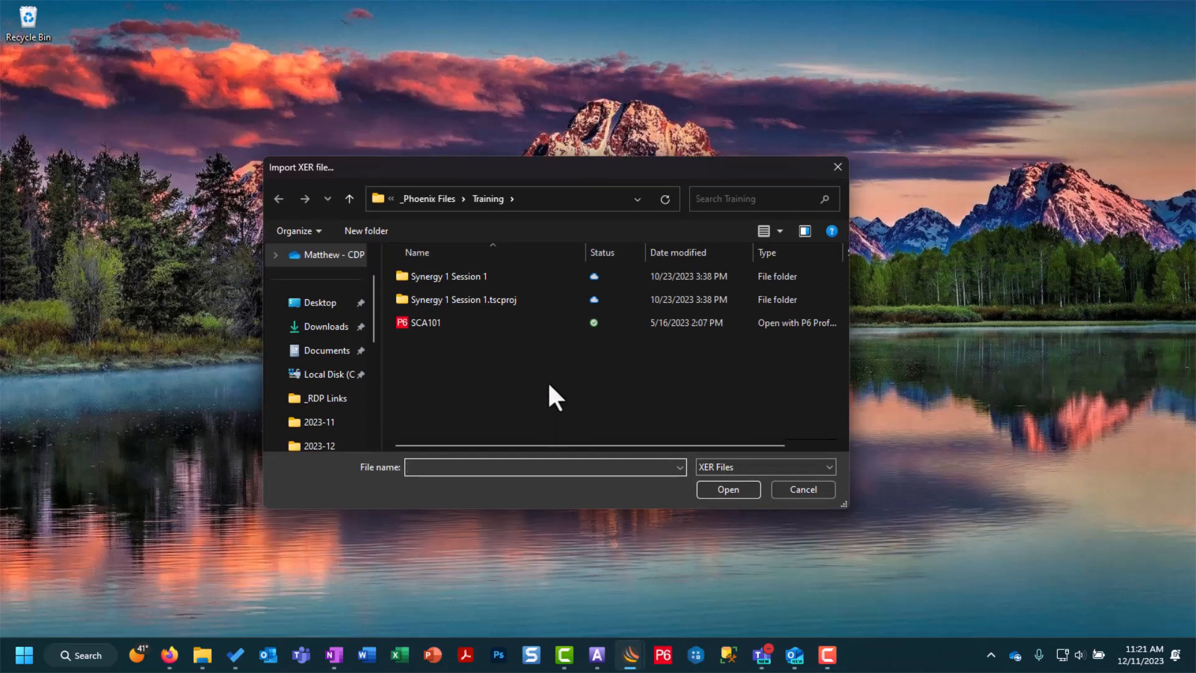
pyautogui.click(426, 321)
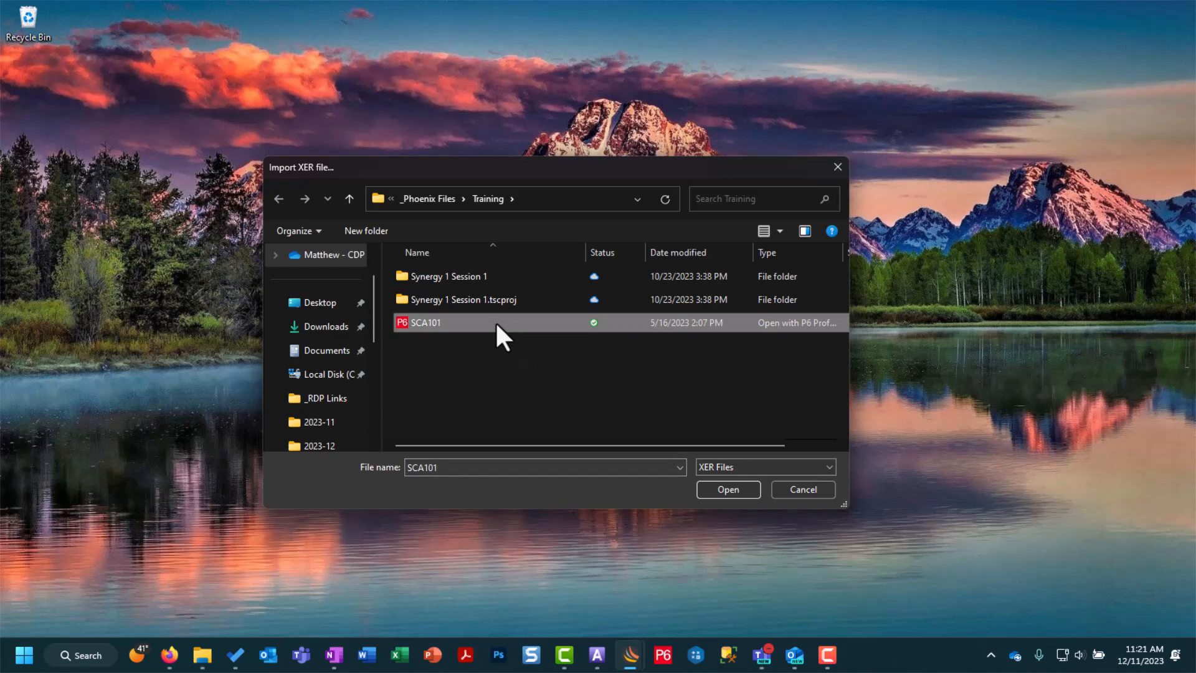
pyautogui.click(726, 489)
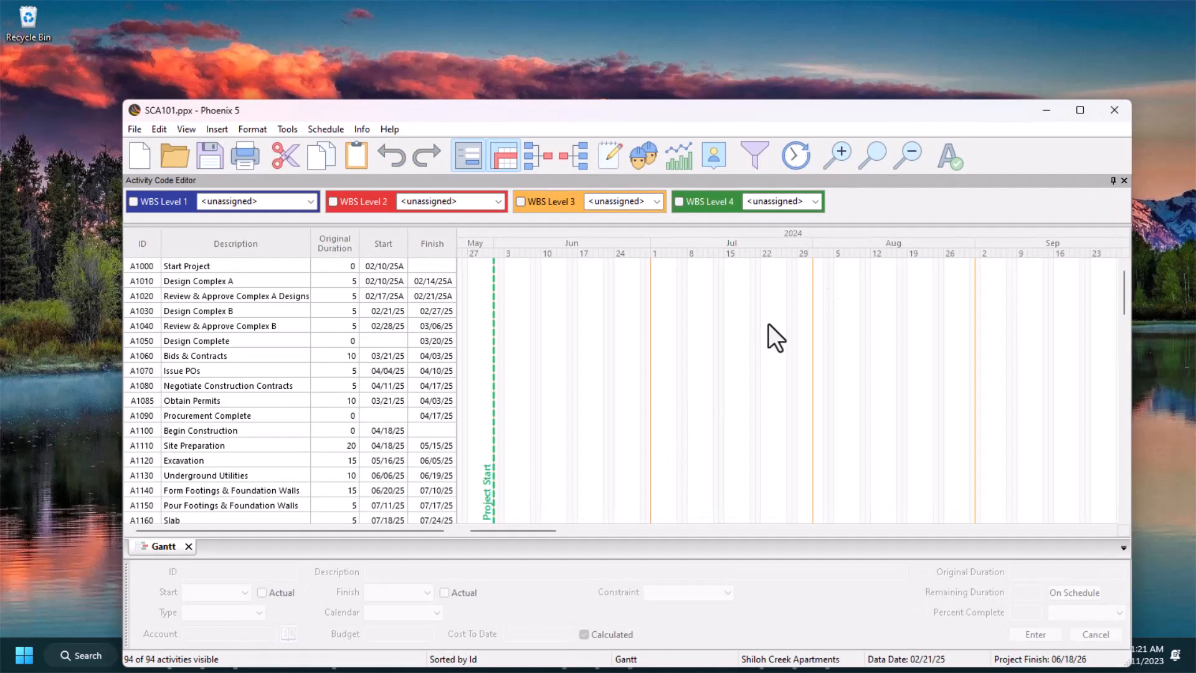
# - Maximize the schedule and group activities by WBS Level 1 and WBS Level 2
pyautogui.click(1079, 110)
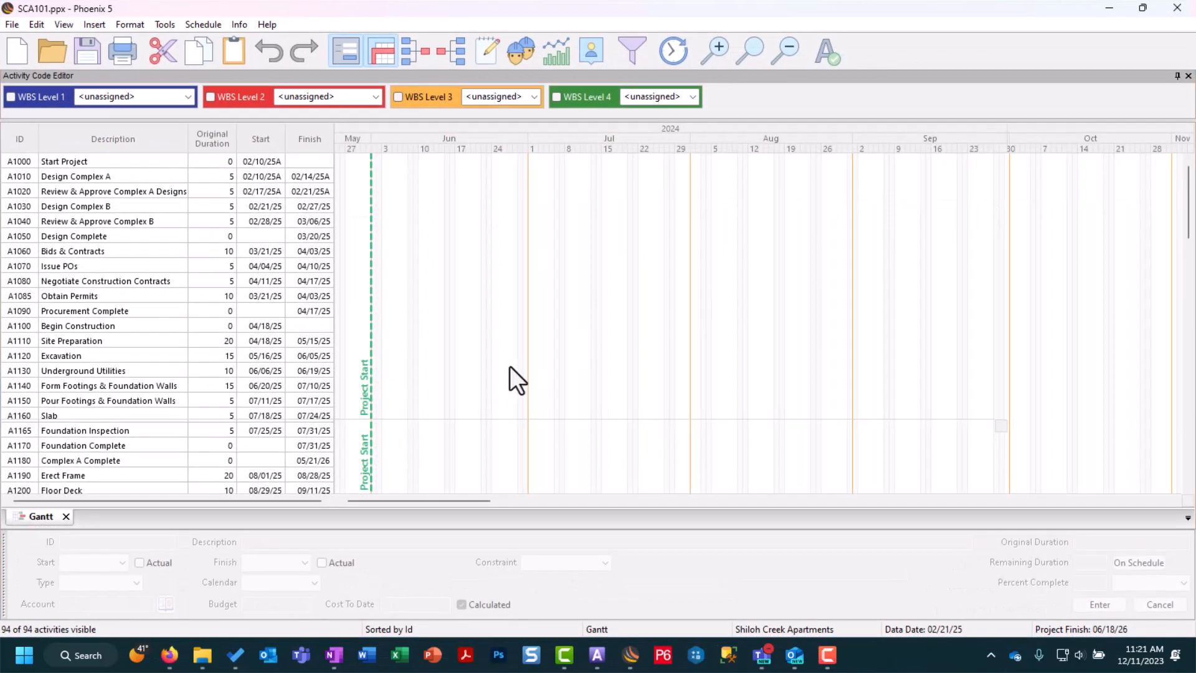
pyautogui.scroll(-3)
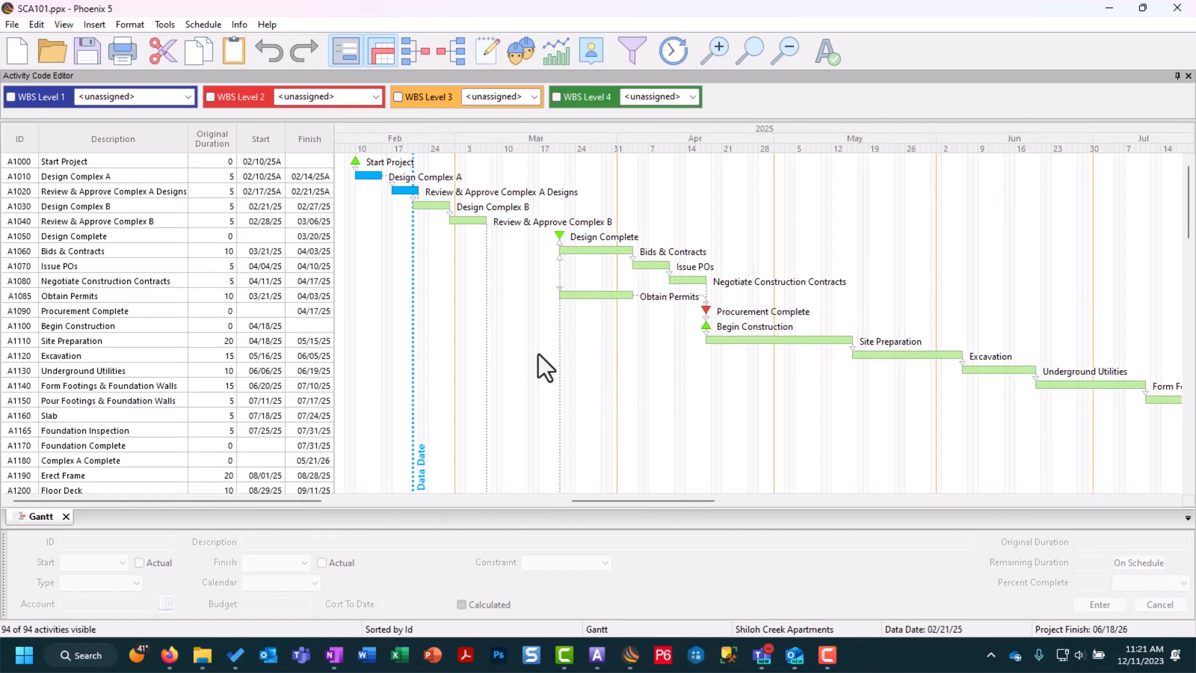
pyautogui.click(11, 98)
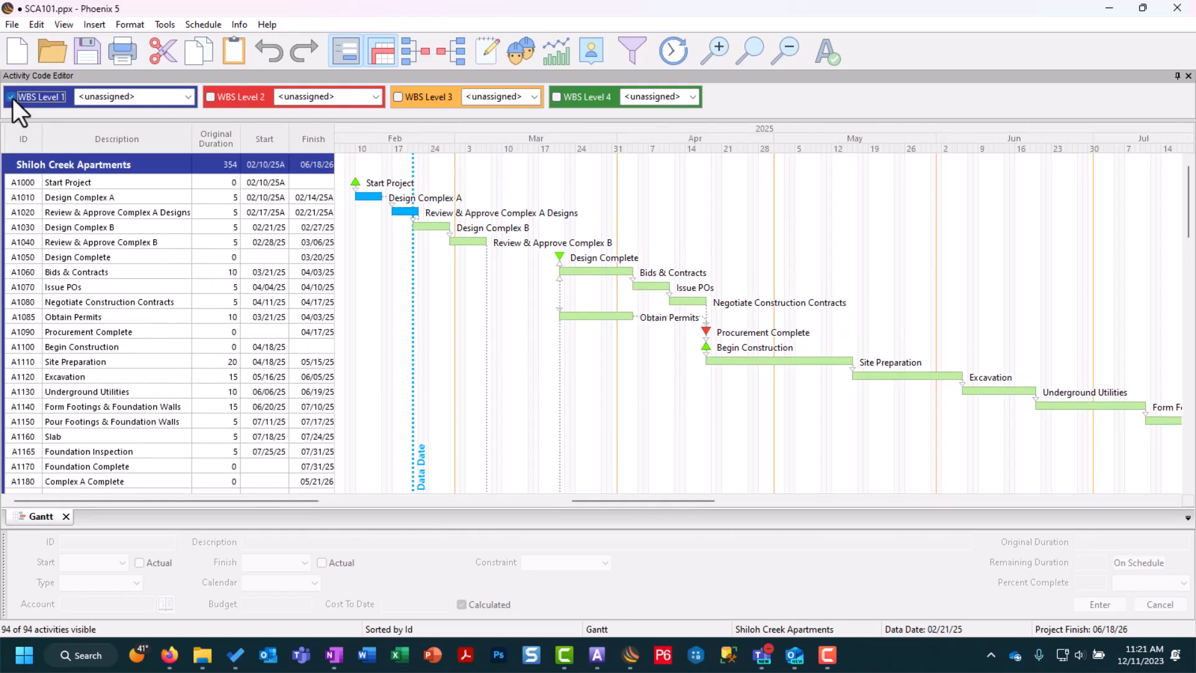
pyautogui.click(211, 96)
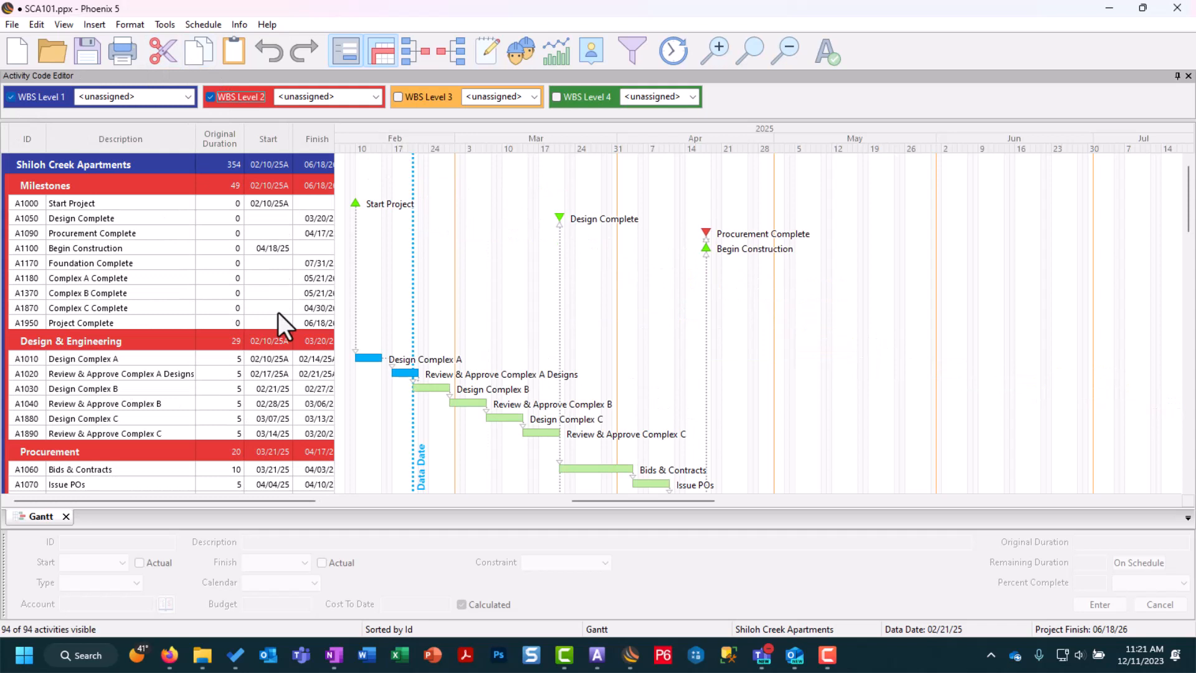
pyautogui.scroll(-3)
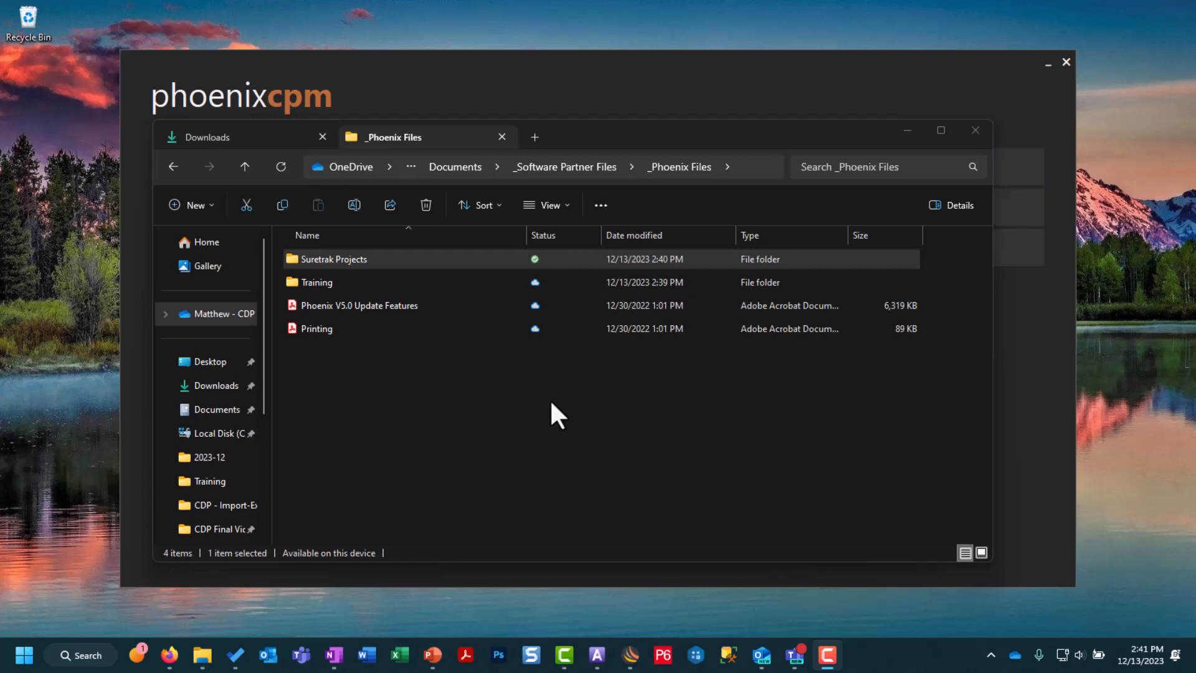
pyautogui.moveTo(524, 435)
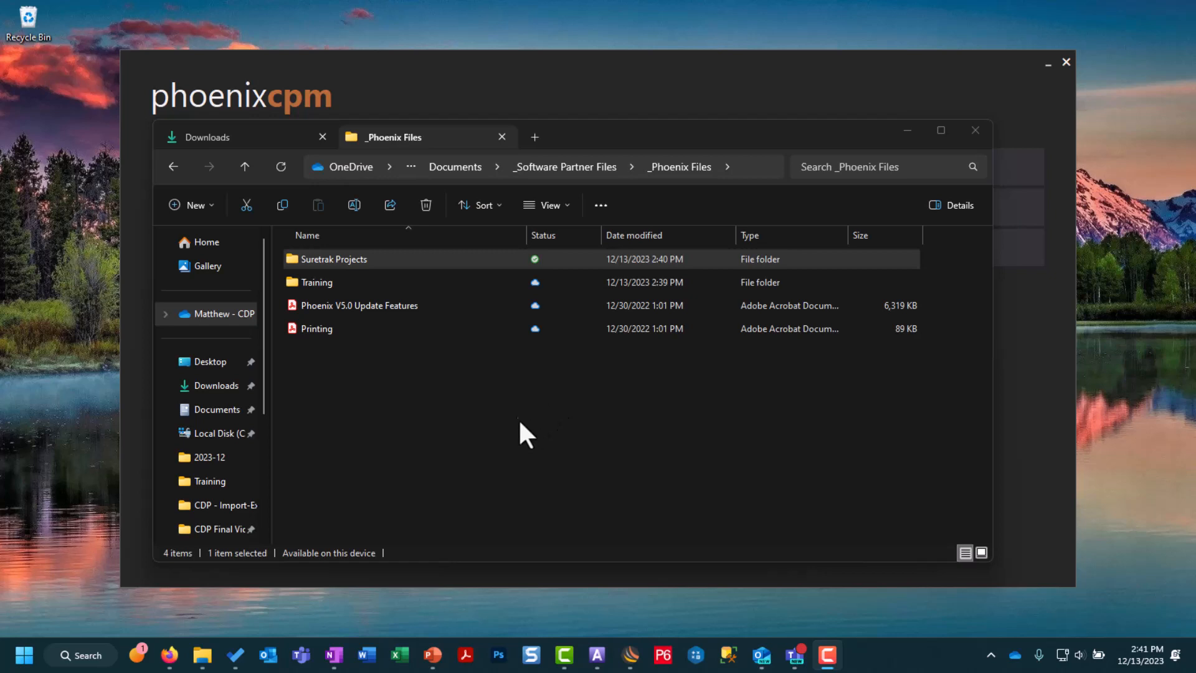
pyautogui.moveTo(524, 424)
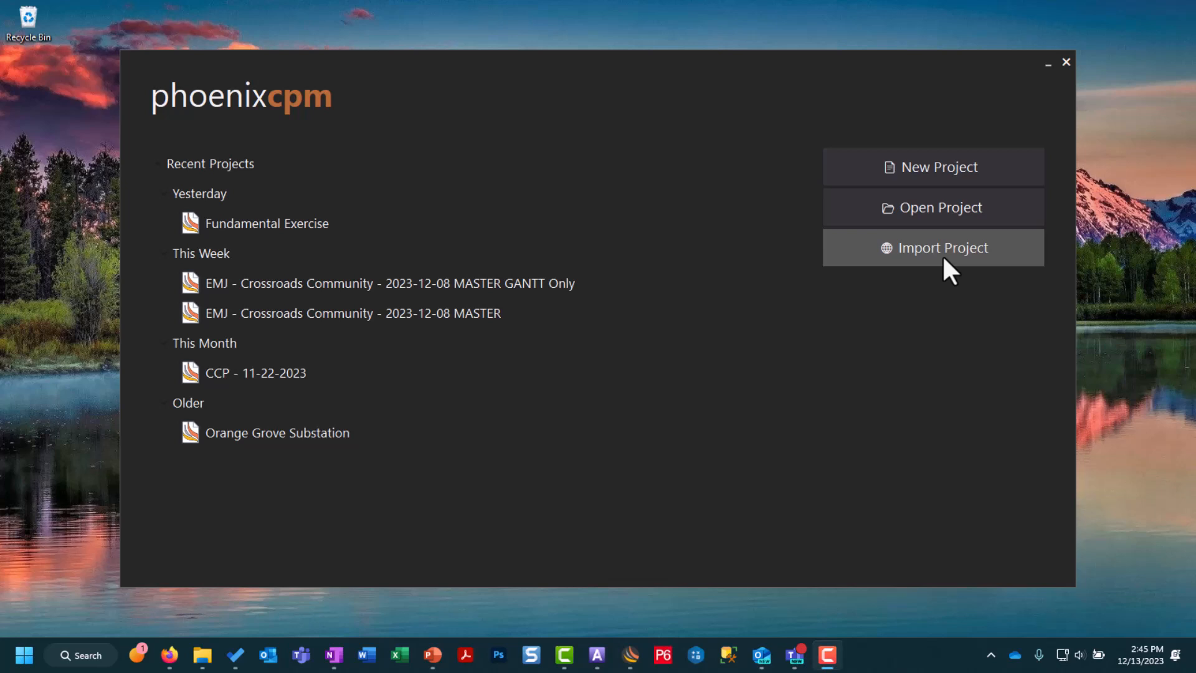
# - Start a Primavera Suretrak import from the Suretrak Projects folder and select the APEX project
pyautogui.click(943, 247)
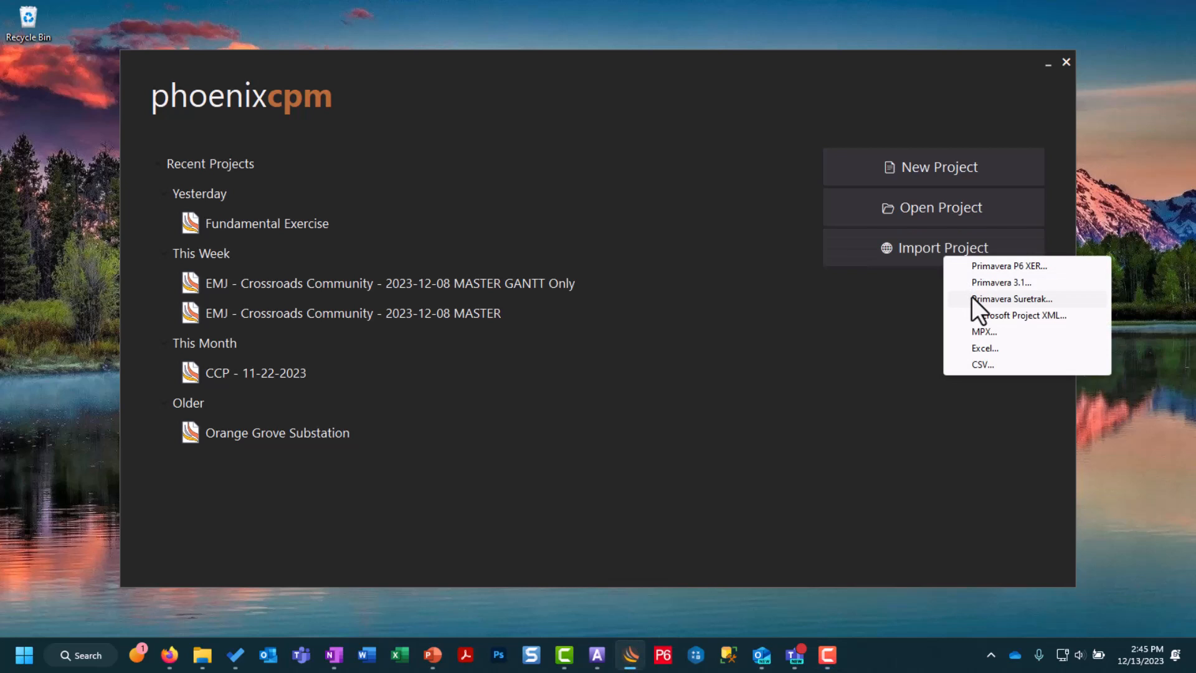
pyautogui.click(1012, 297)
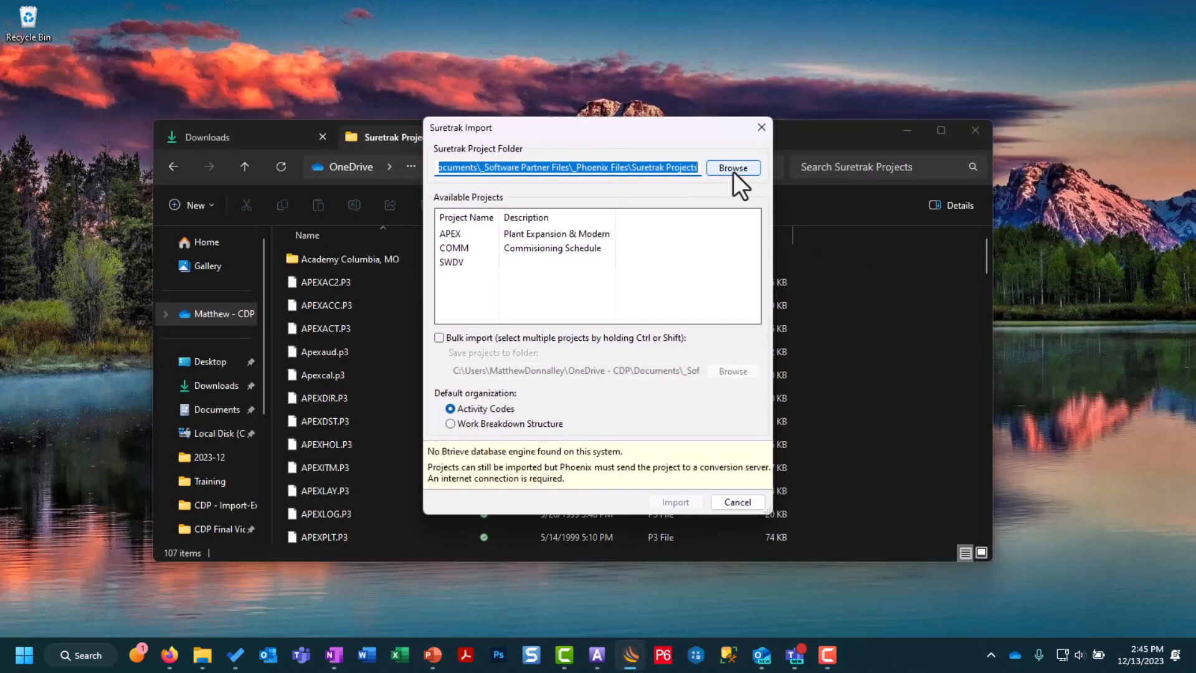
pyautogui.click(733, 167)
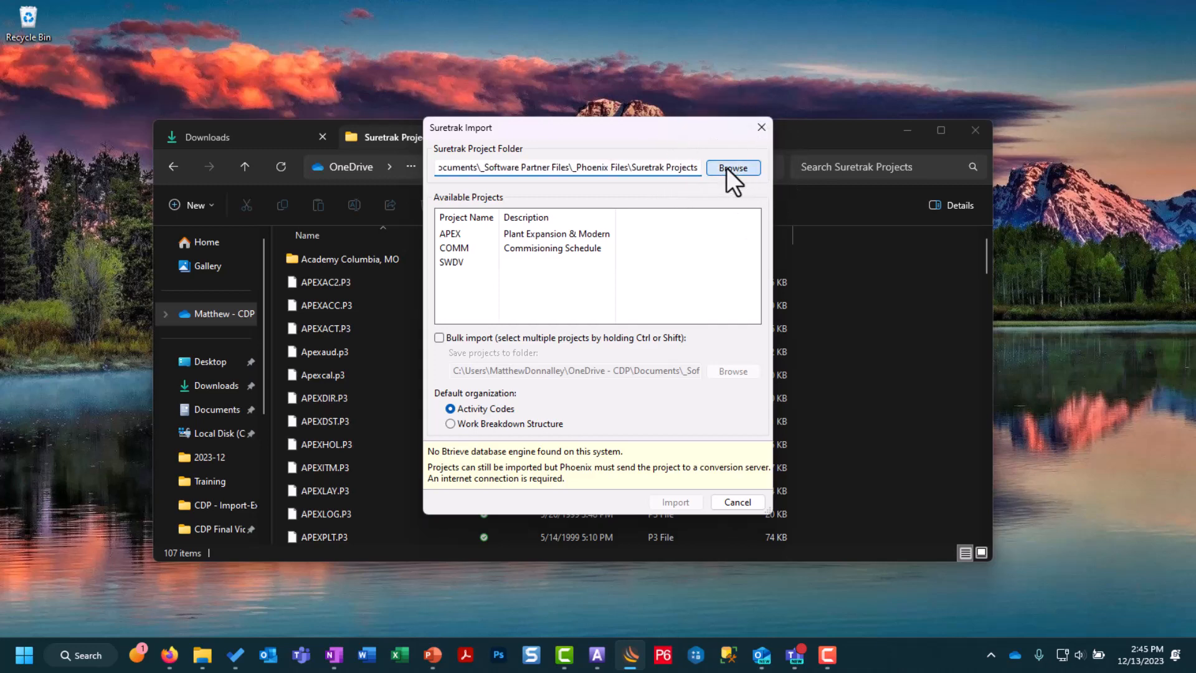
pyautogui.click(732, 167)
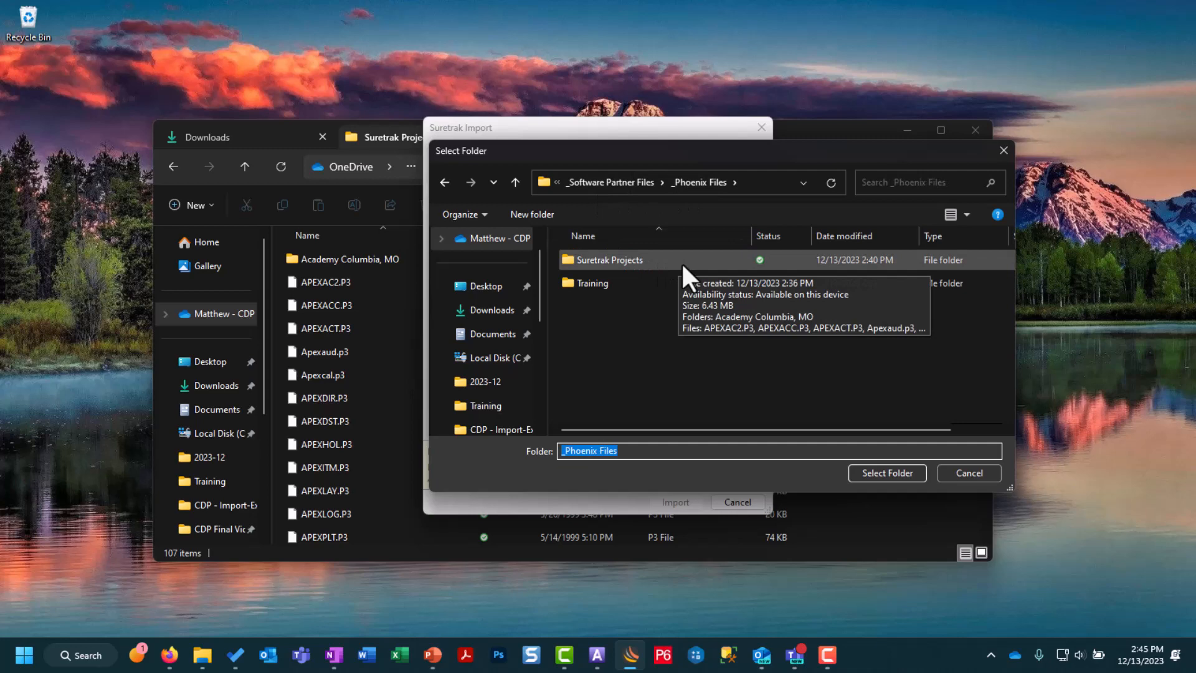
pyautogui.click(609, 259)
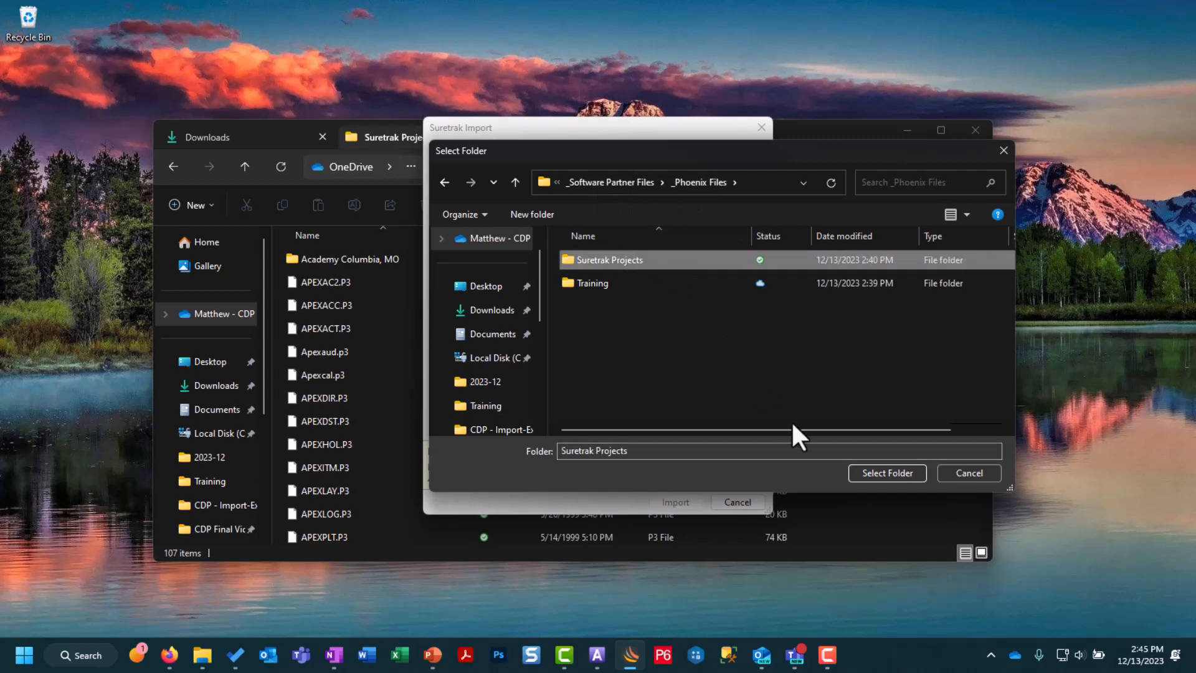
pyautogui.click(886, 474)
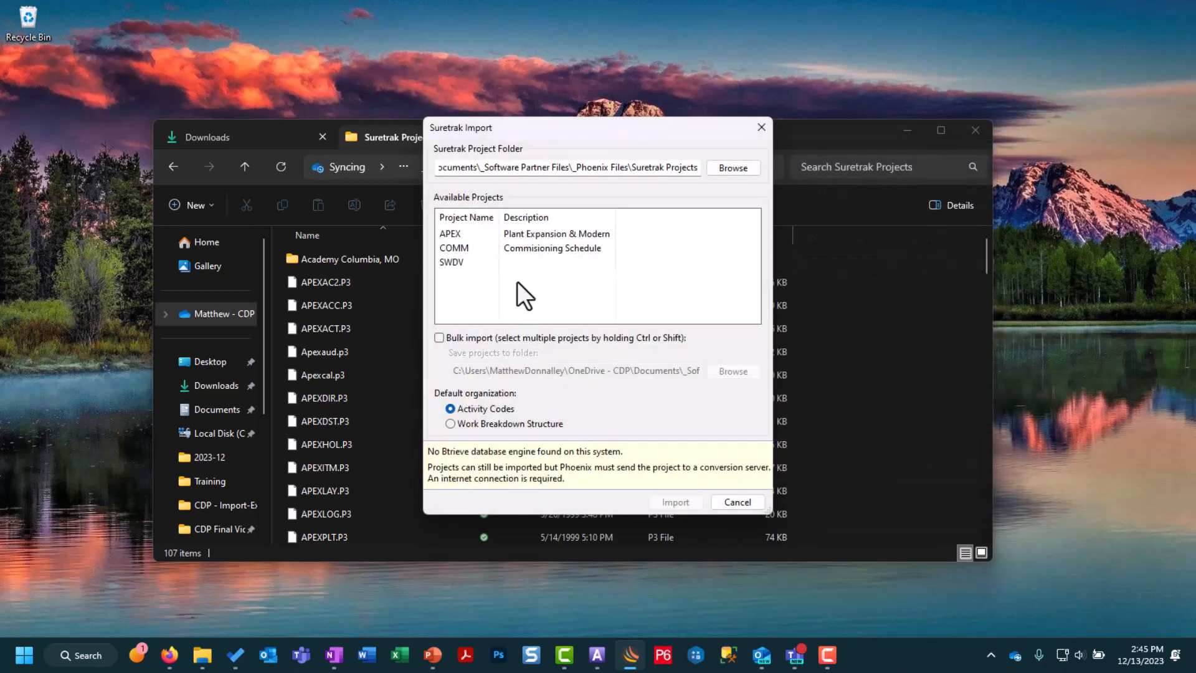
pyautogui.click(465, 233)
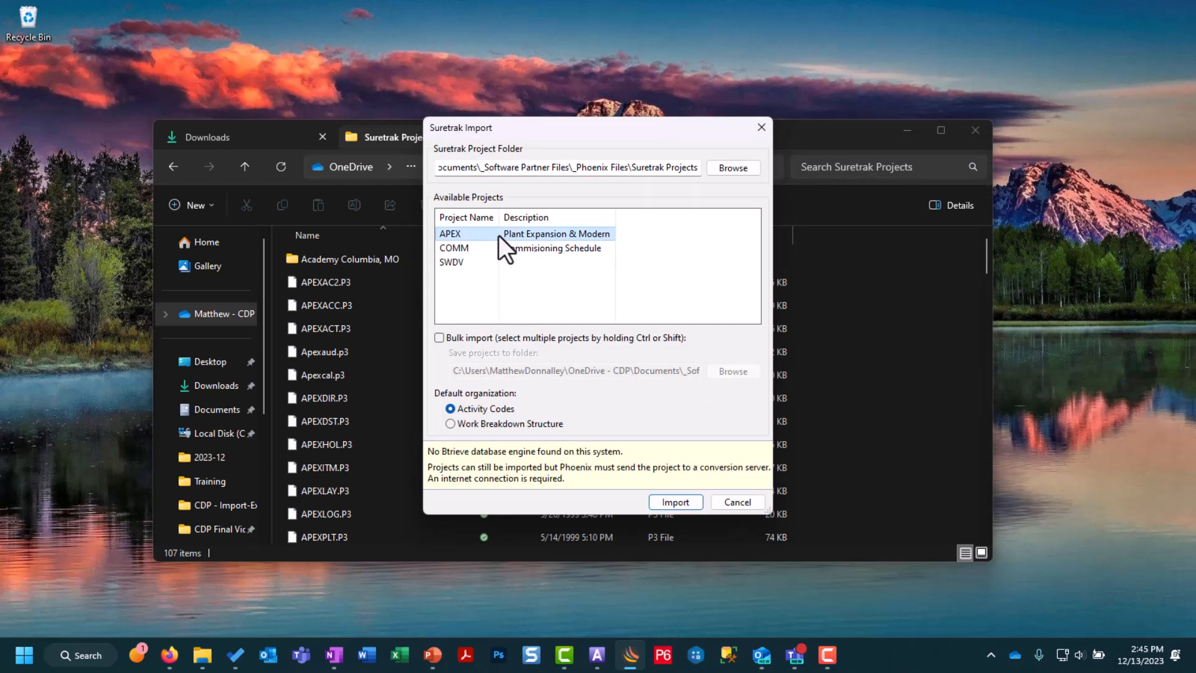
pyautogui.moveTo(496, 250)
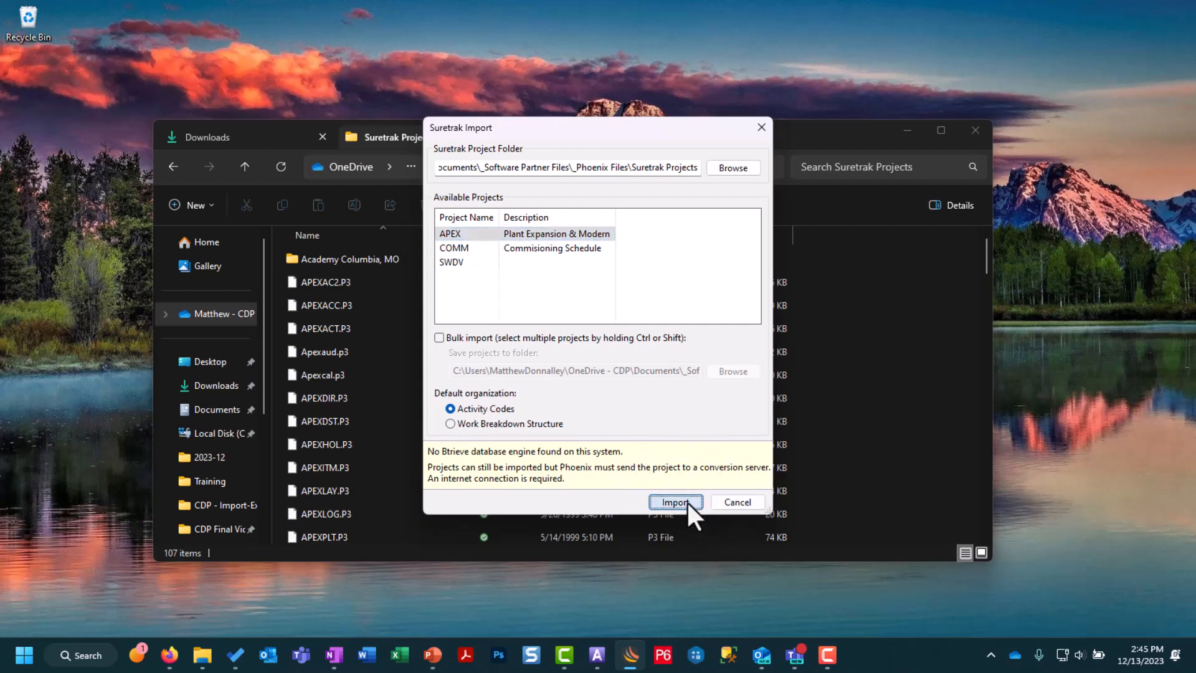
# - Import APEX as a 134-activity schedule, dismiss the progress report and return to the Suretrak import window
pyautogui.click(674, 502)
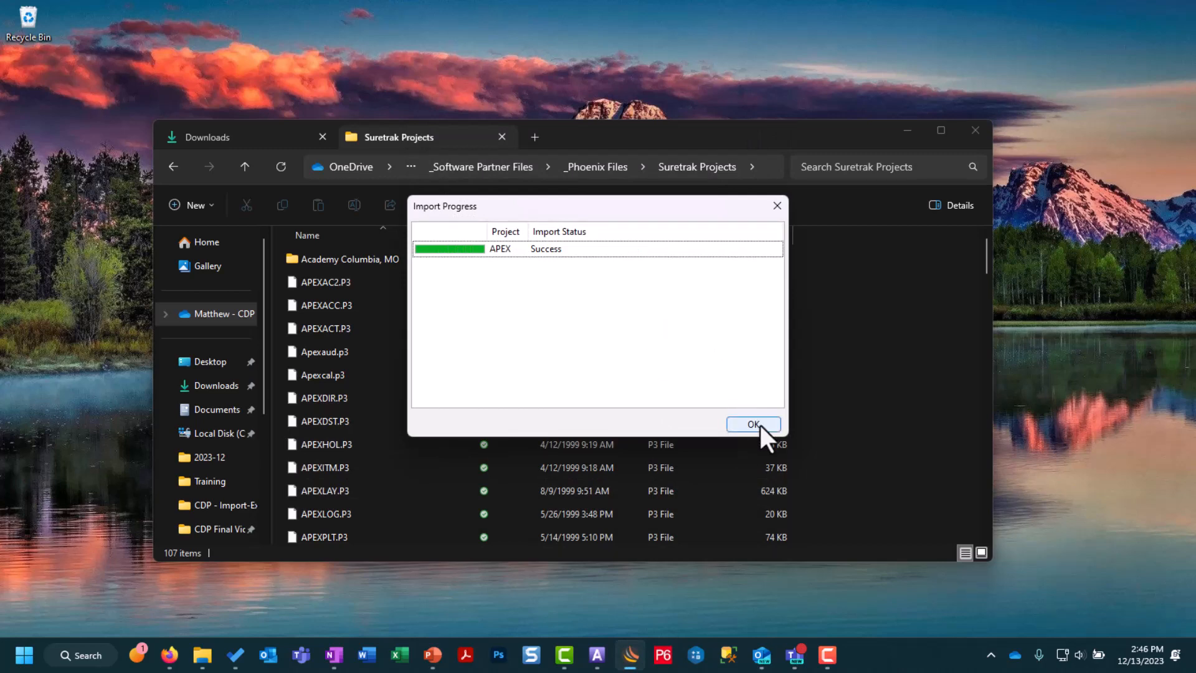
pyautogui.click(753, 424)
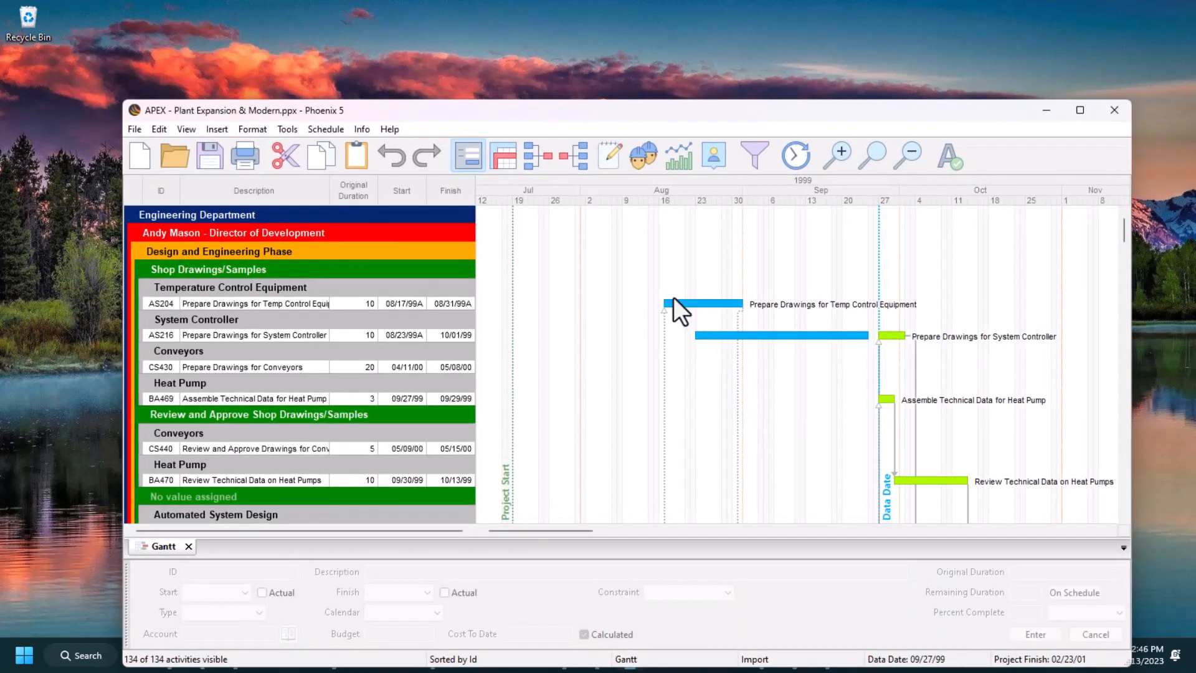
pyautogui.click(1081, 109)
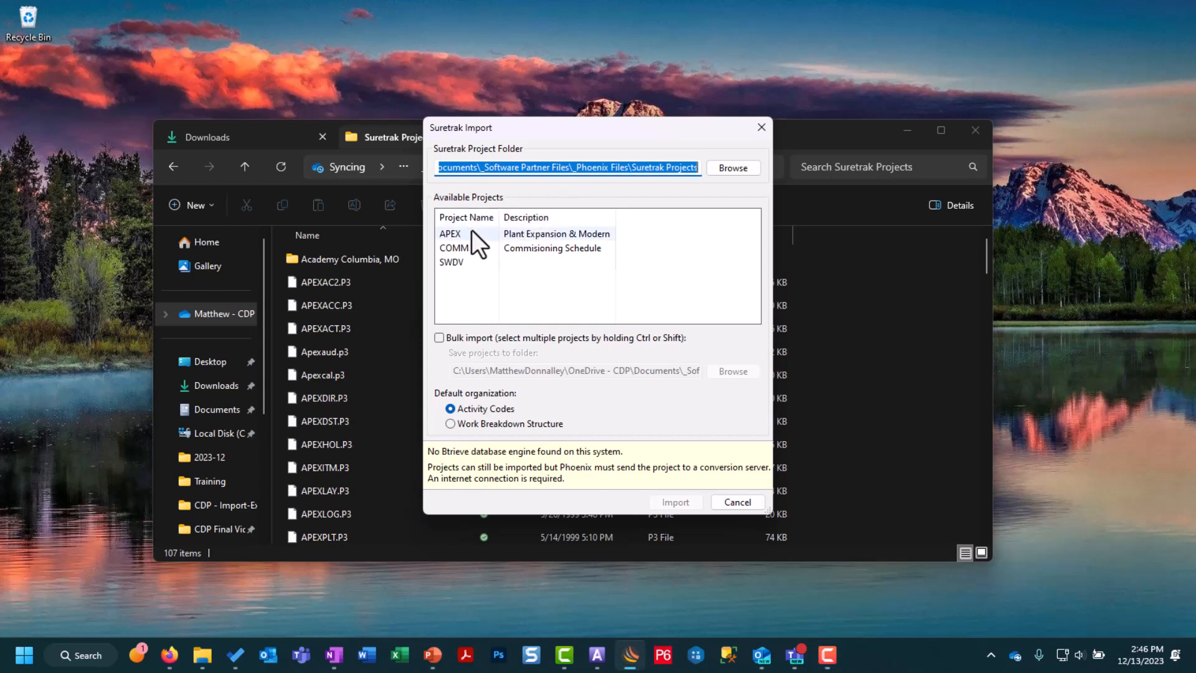
# - Bulk-import APEX and COMM together and confirm the saved APEX .ppx file in the Suretrak Projects folder
pyautogui.click(464, 233)
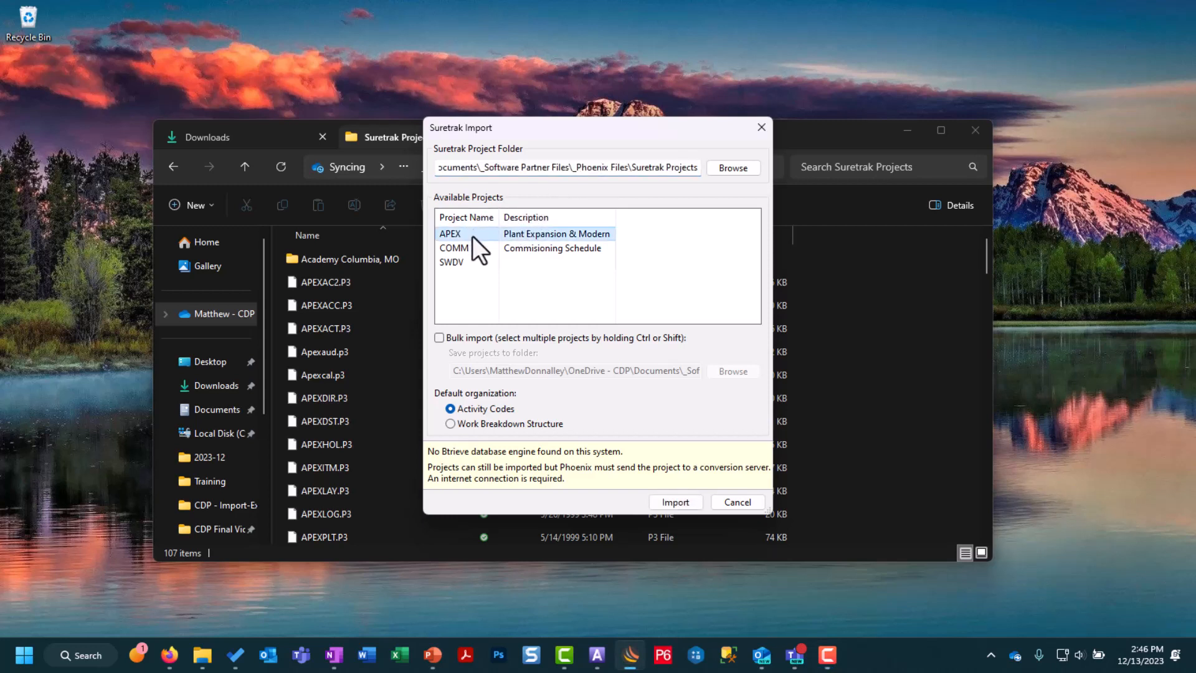
pyautogui.click(454, 248)
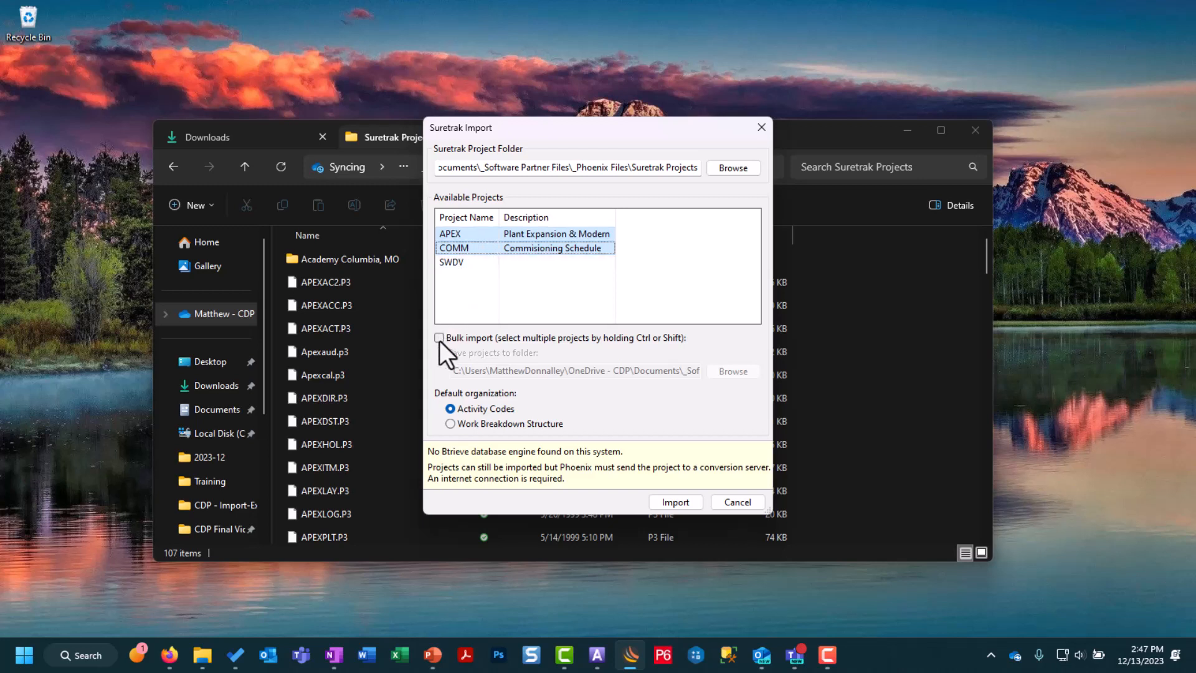
pyautogui.click(440, 338)
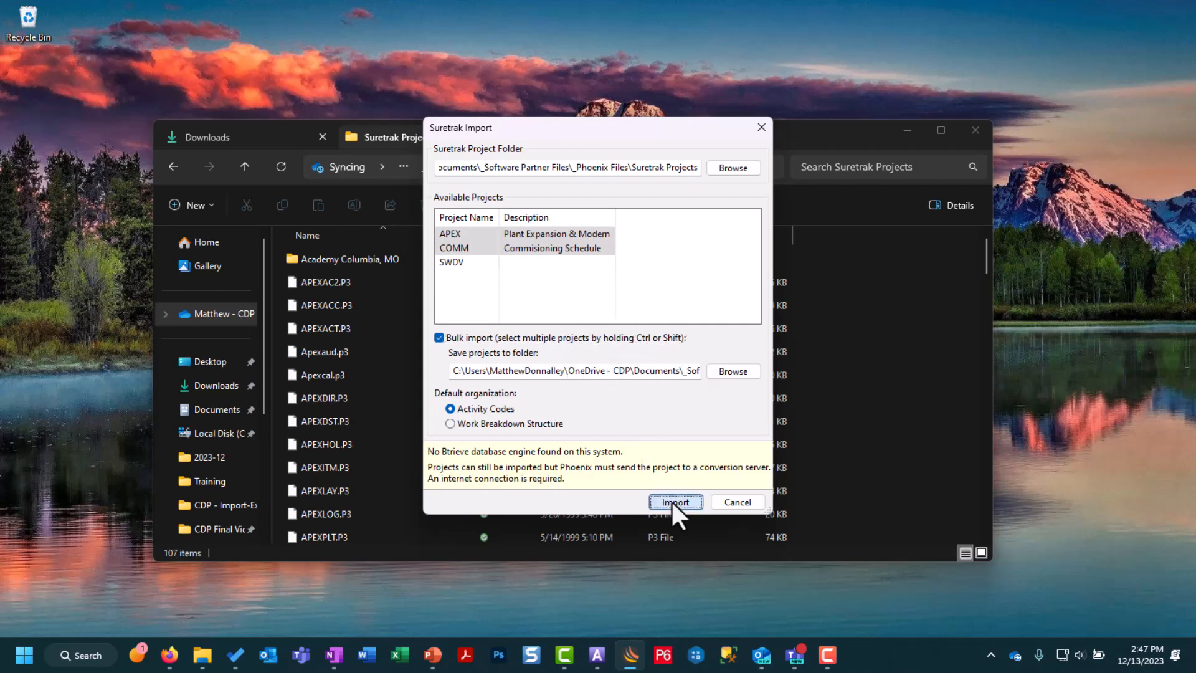
pyautogui.click(674, 502)
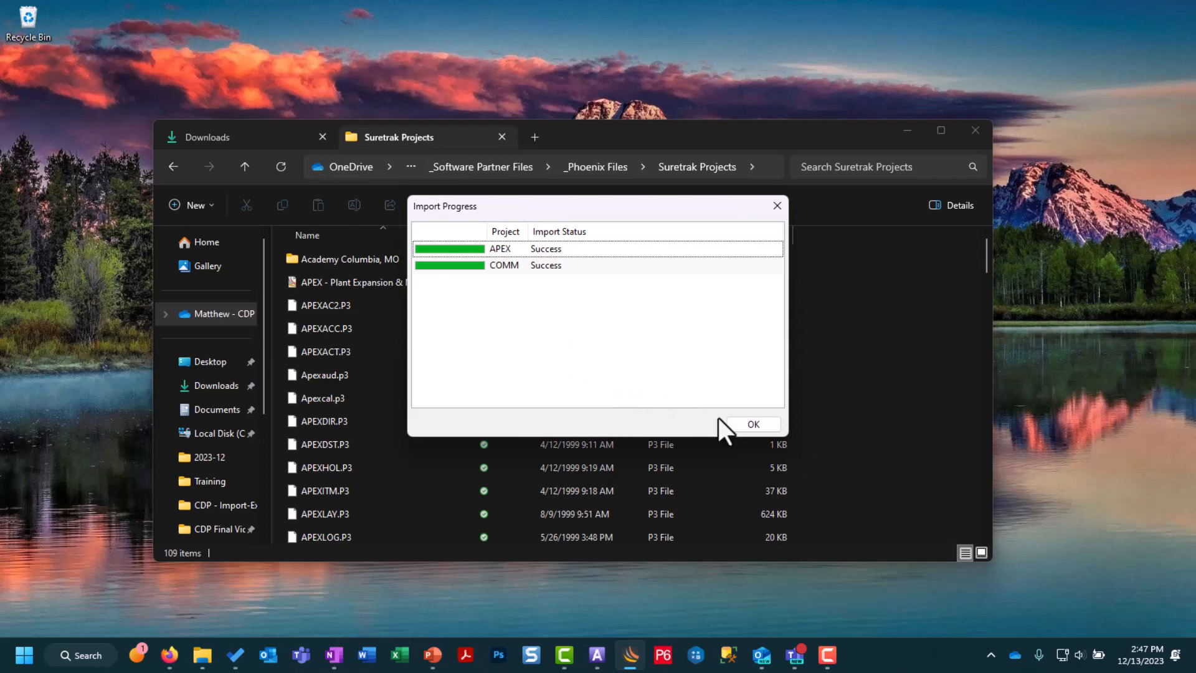
pyautogui.click(753, 424)
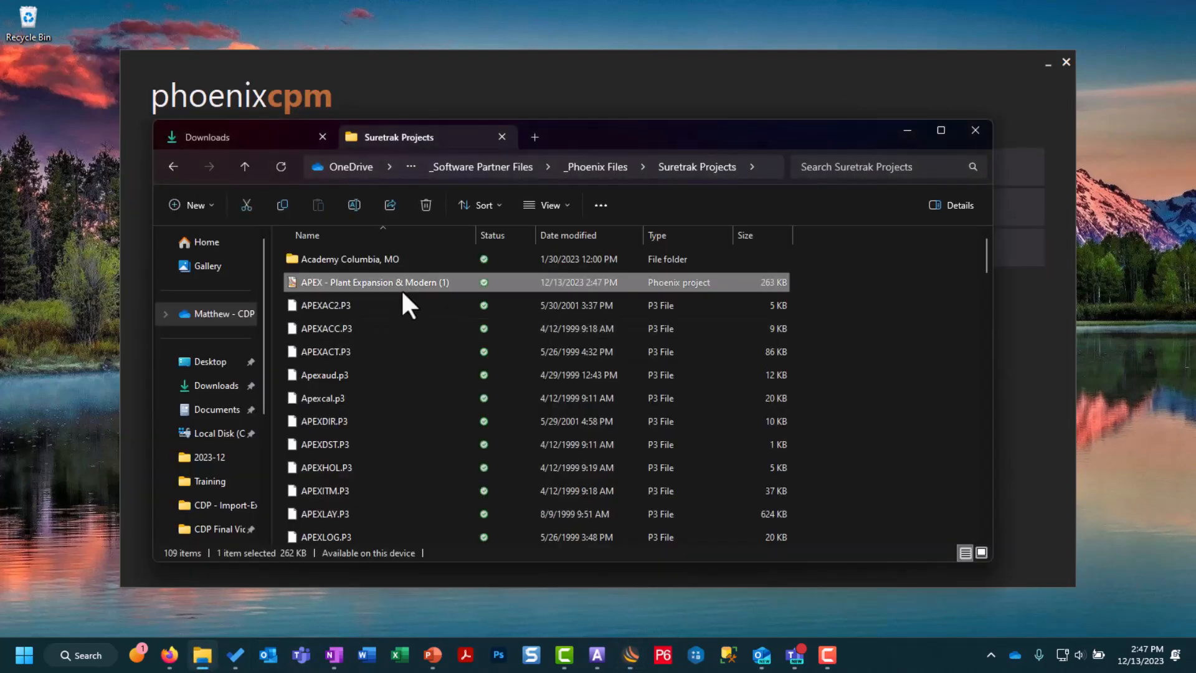
pyautogui.click(404, 283)
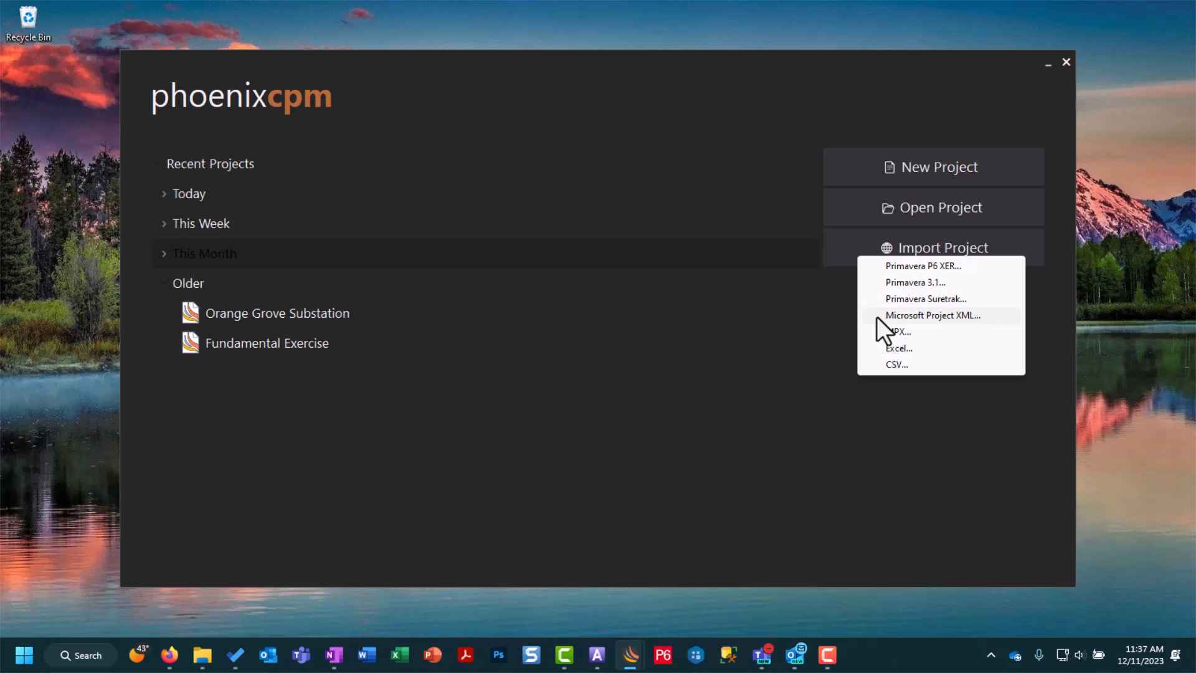
# - Import the Orange Grove Substation Microsoft Project XML file and group its activities by activity codes 1 and 2
pyautogui.click(932, 315)
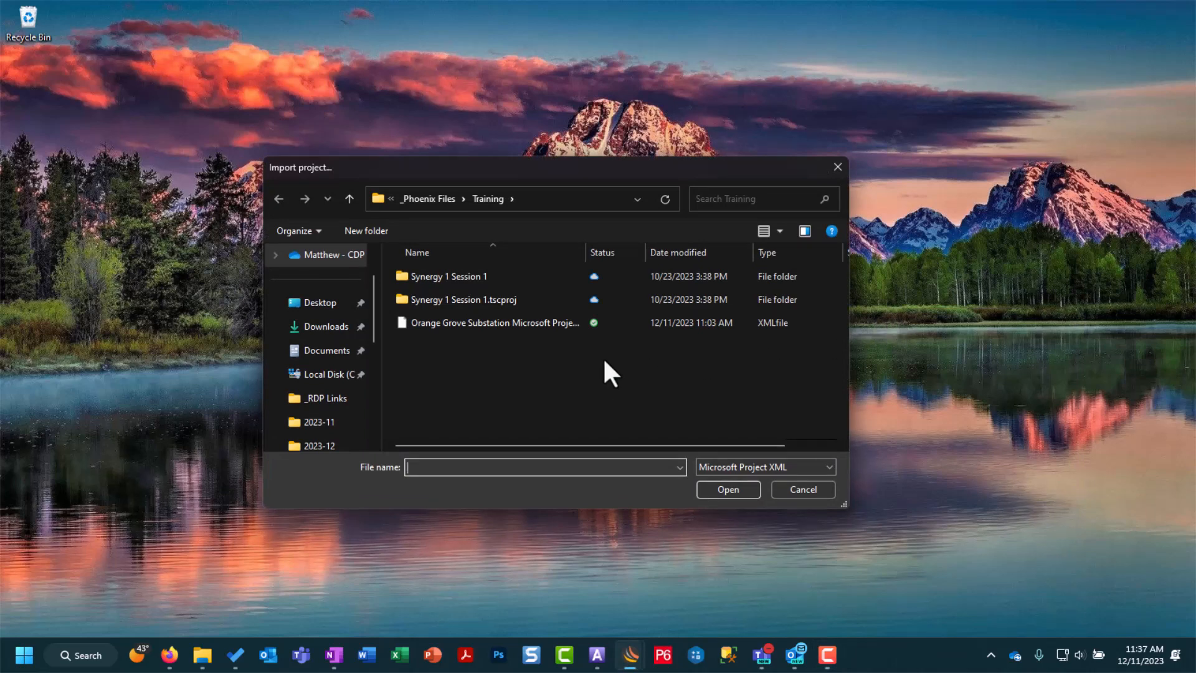
pyautogui.click(495, 322)
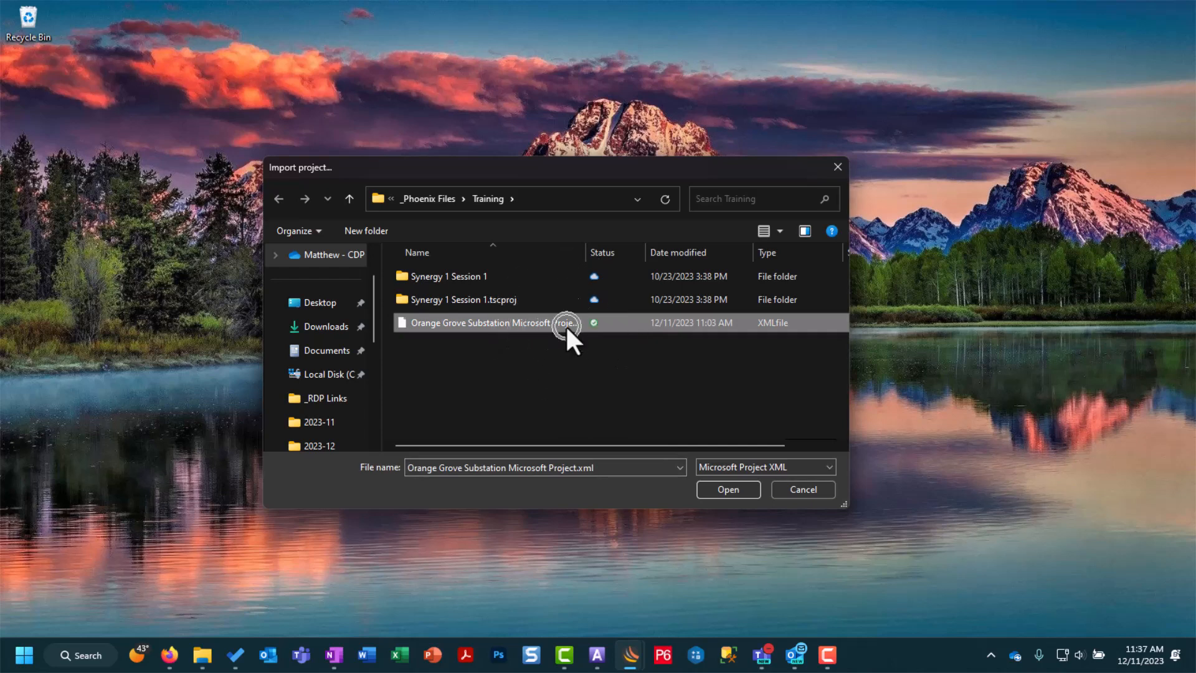
pyautogui.click(727, 488)
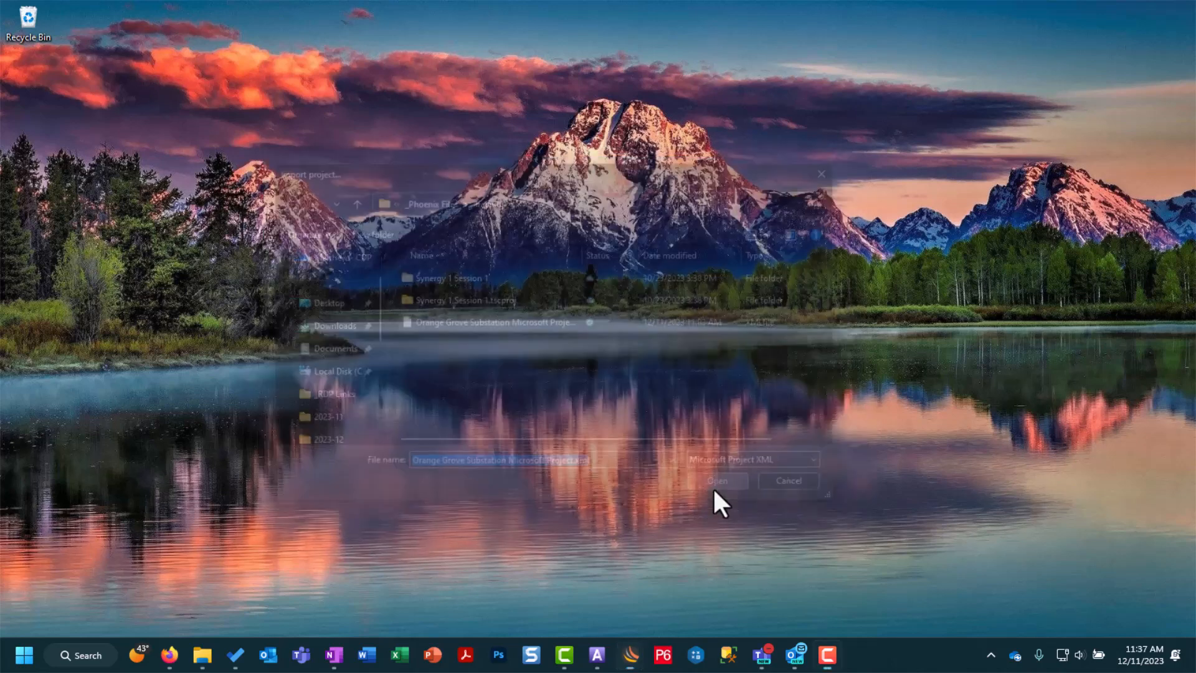
pyautogui.click(715, 481)
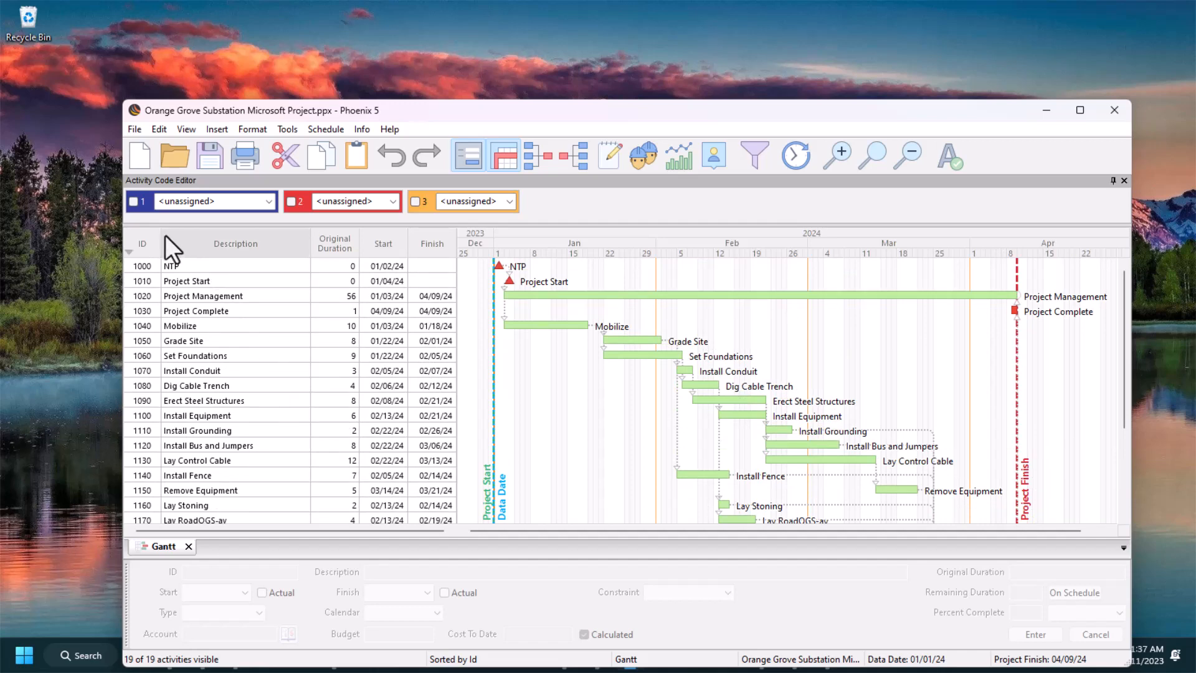
pyautogui.click(136, 200)
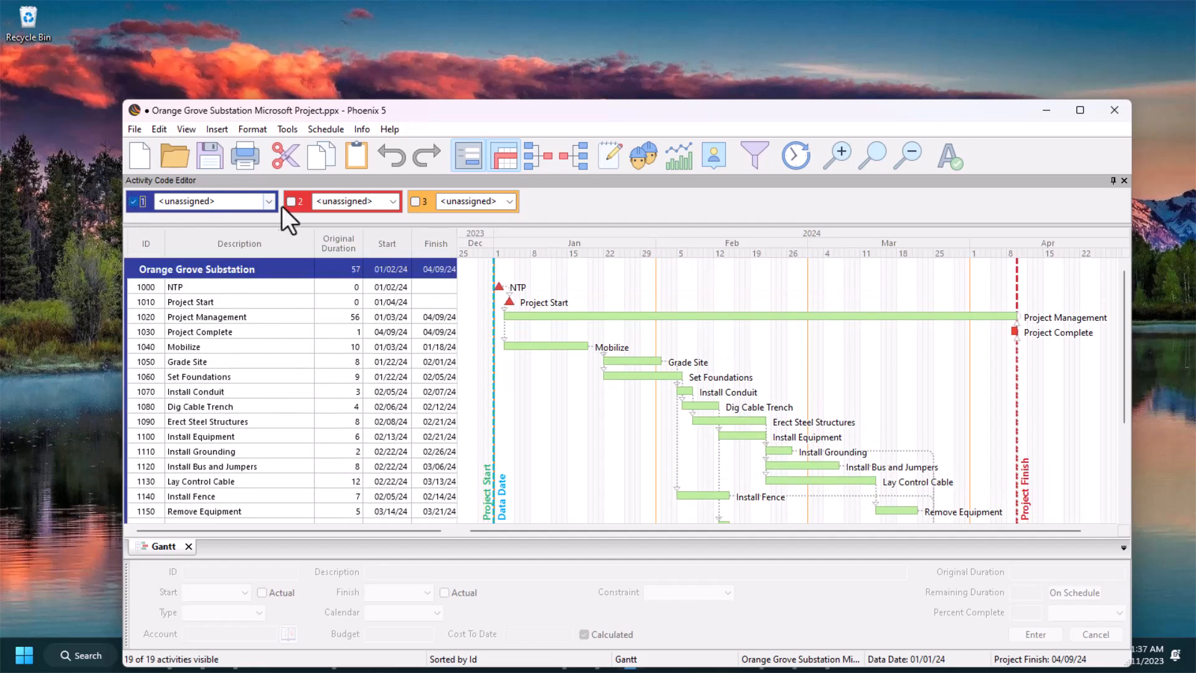
pyautogui.click(291, 200)
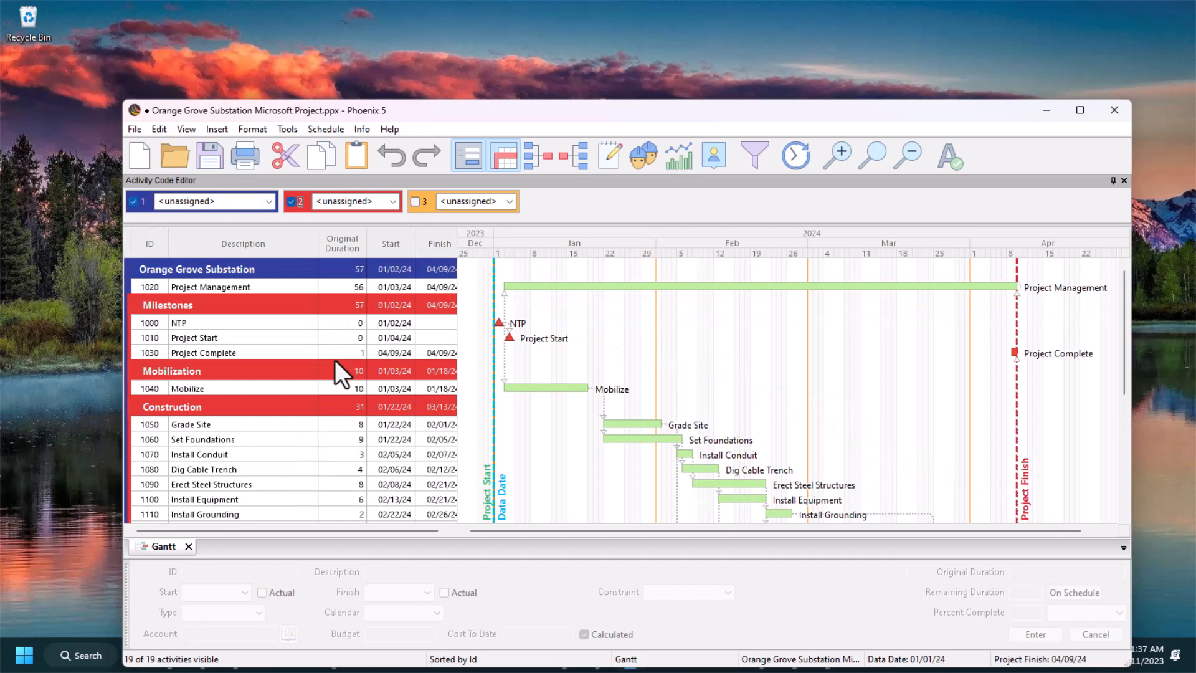
pyautogui.moveTo(353, 396)
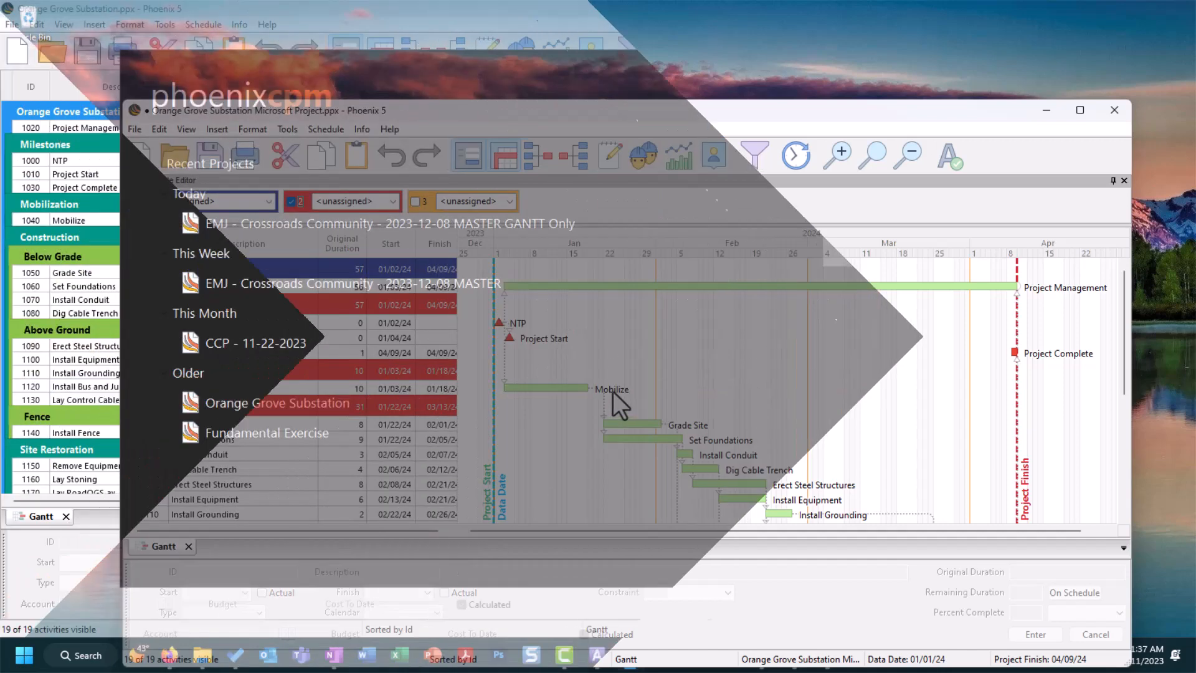
# - Choose Excel from the start screen's Import Project format list
pyautogui.click(943, 247)
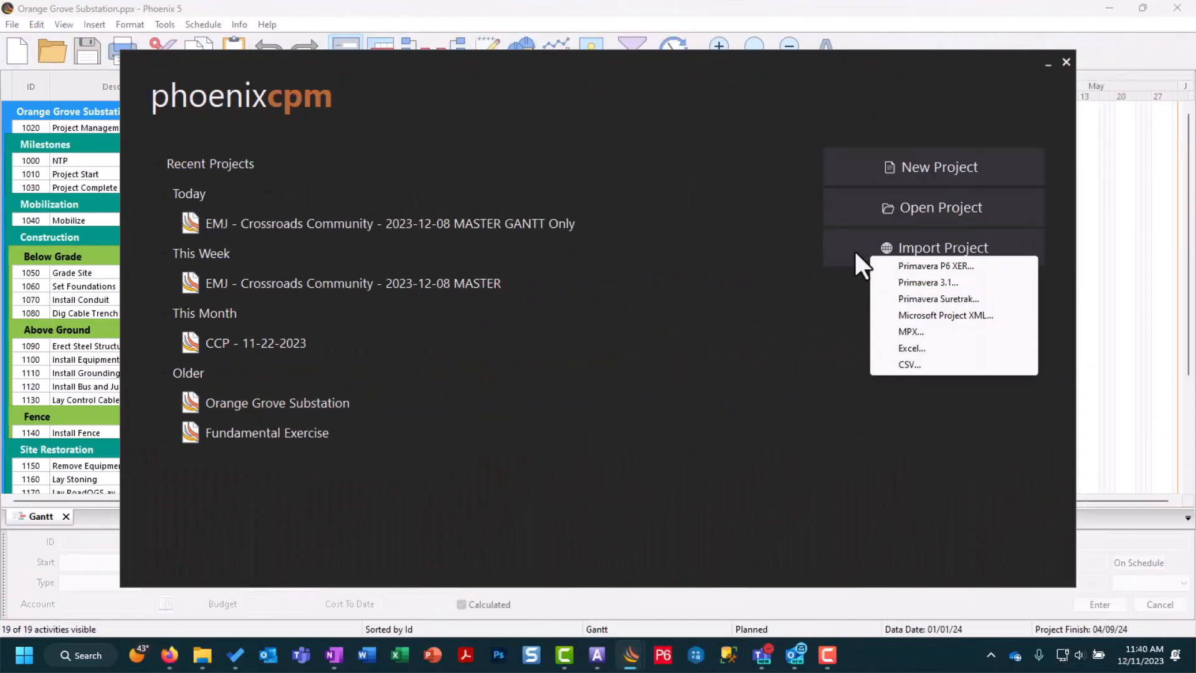
pyautogui.moveTo(892, 364)
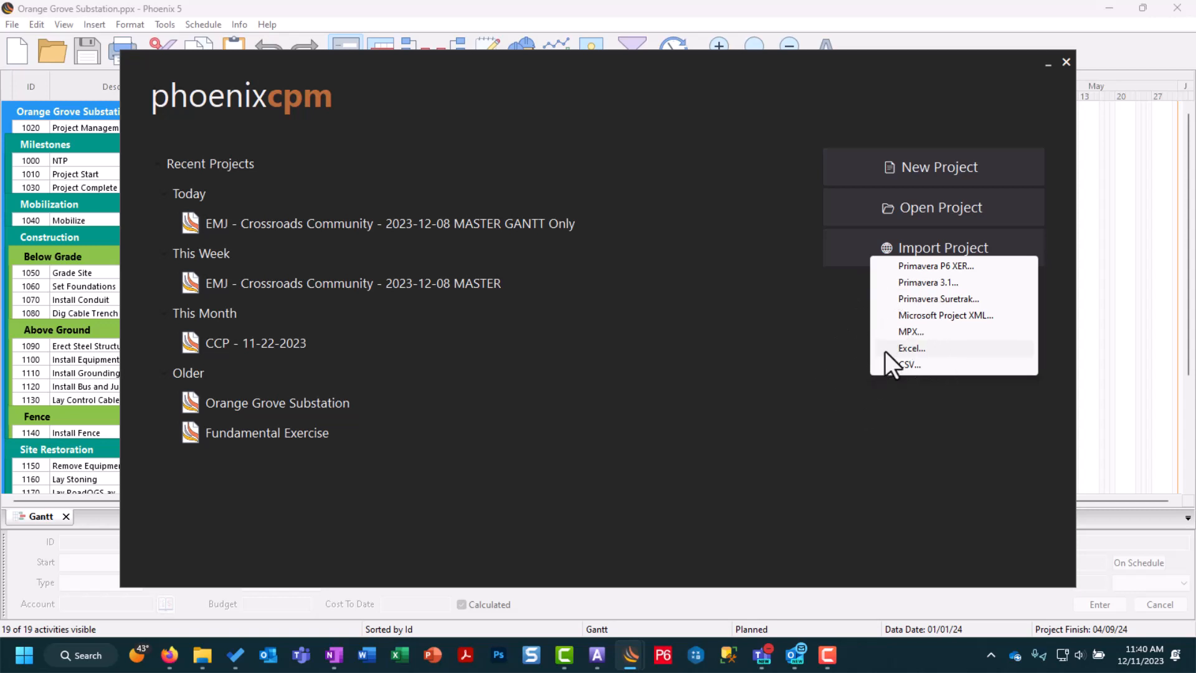
pyautogui.click(1066, 62)
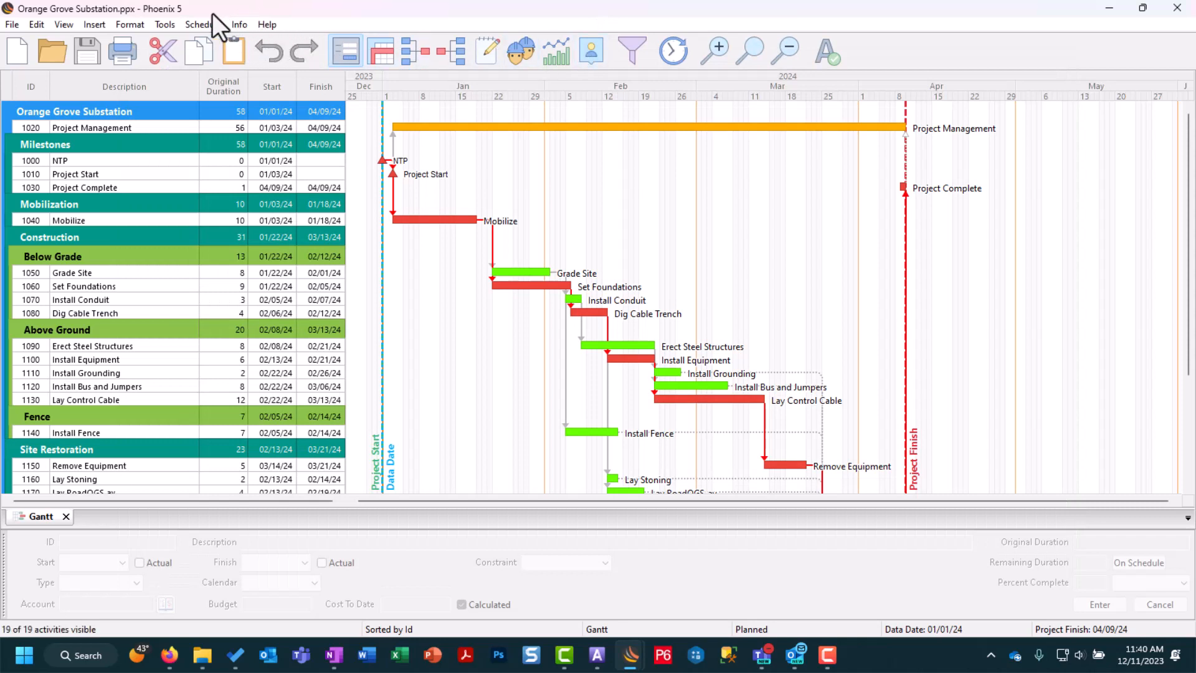
# - Import the Orange Grove Substation Excel file via Tools > Import into a second schedule window
pyautogui.click(165, 25)
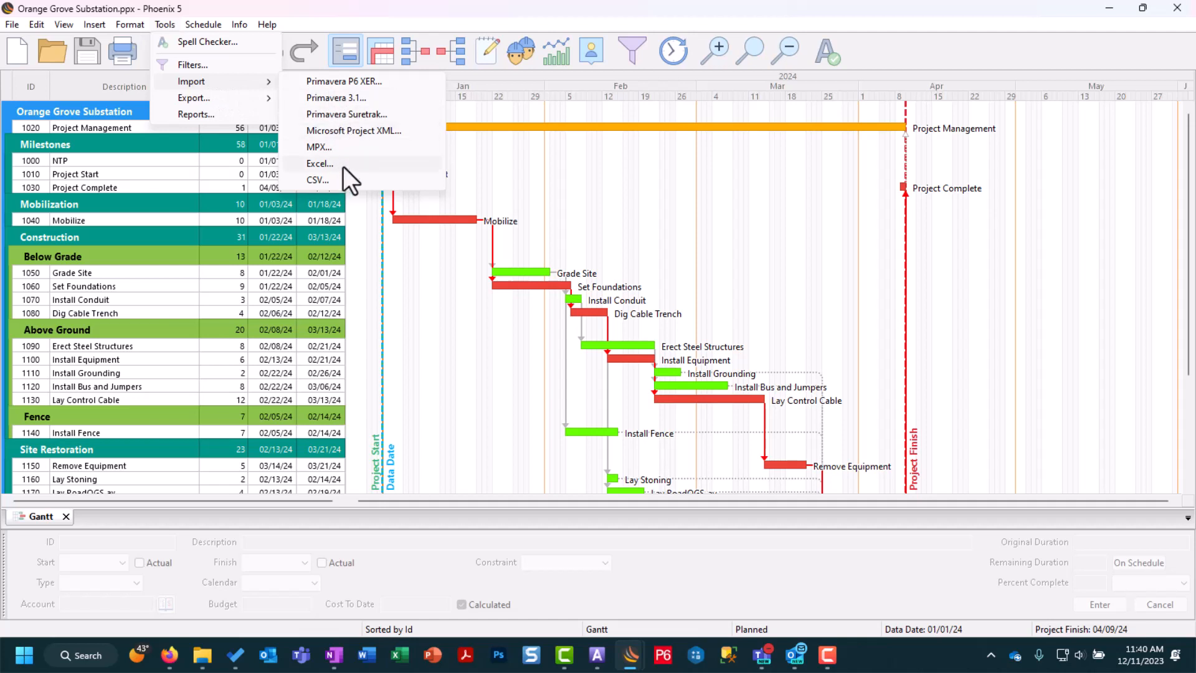
pyautogui.click(320, 164)
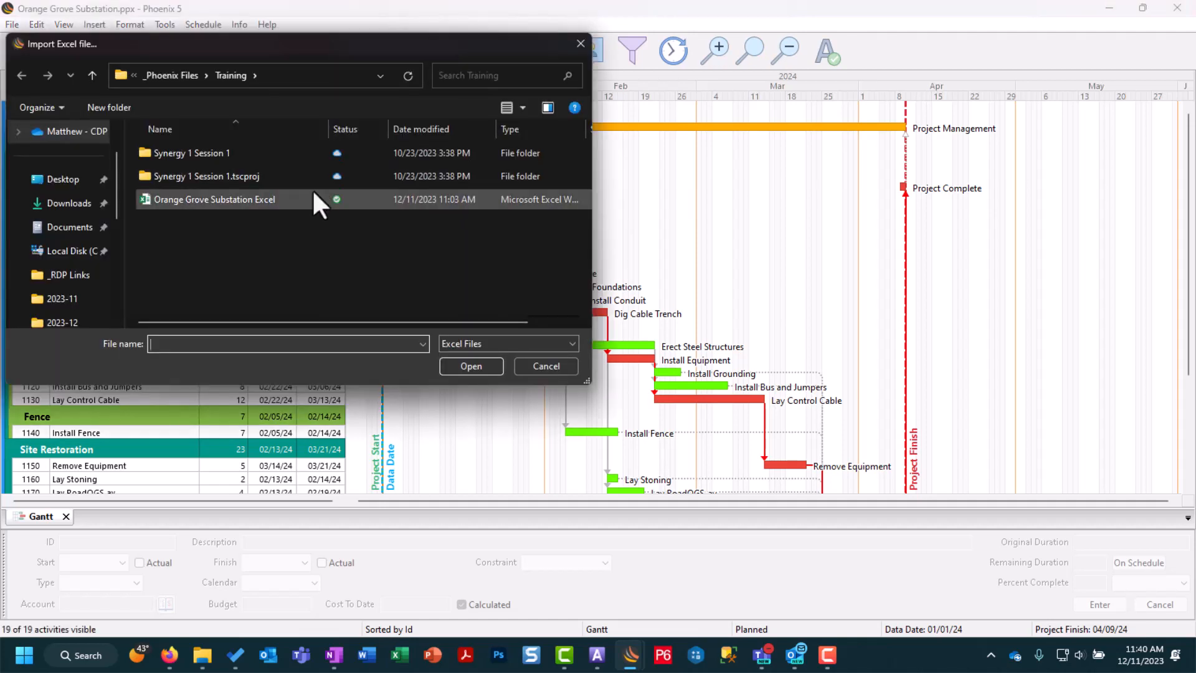
pyautogui.click(215, 199)
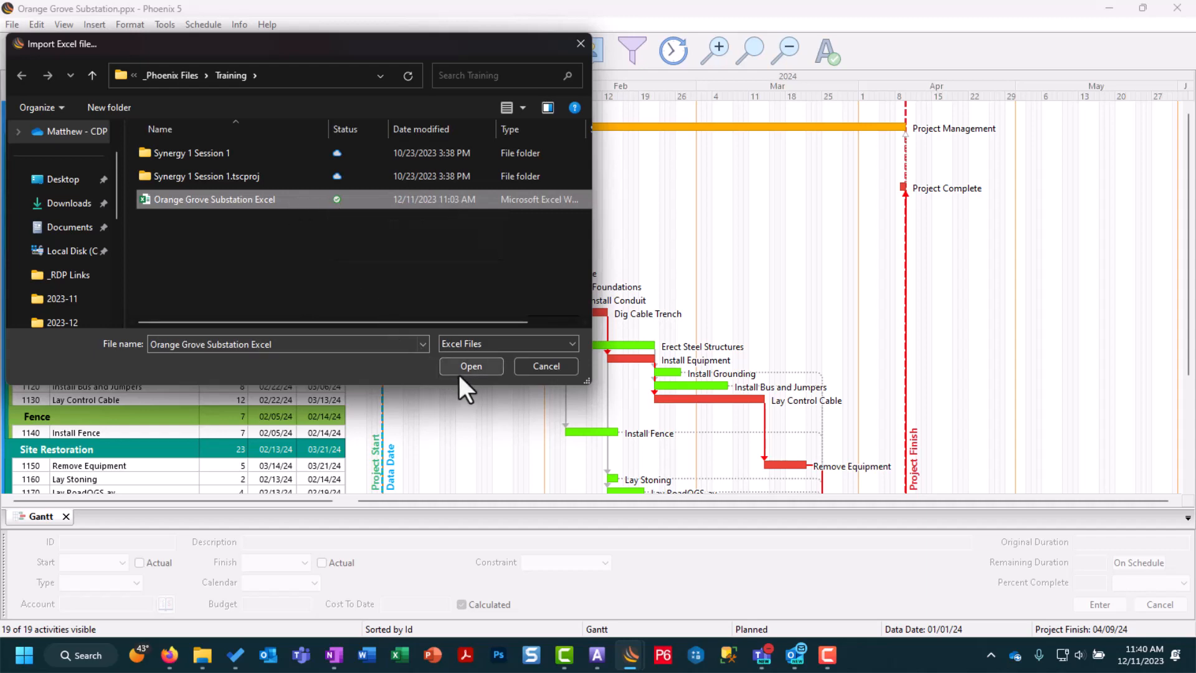
pyautogui.click(471, 366)
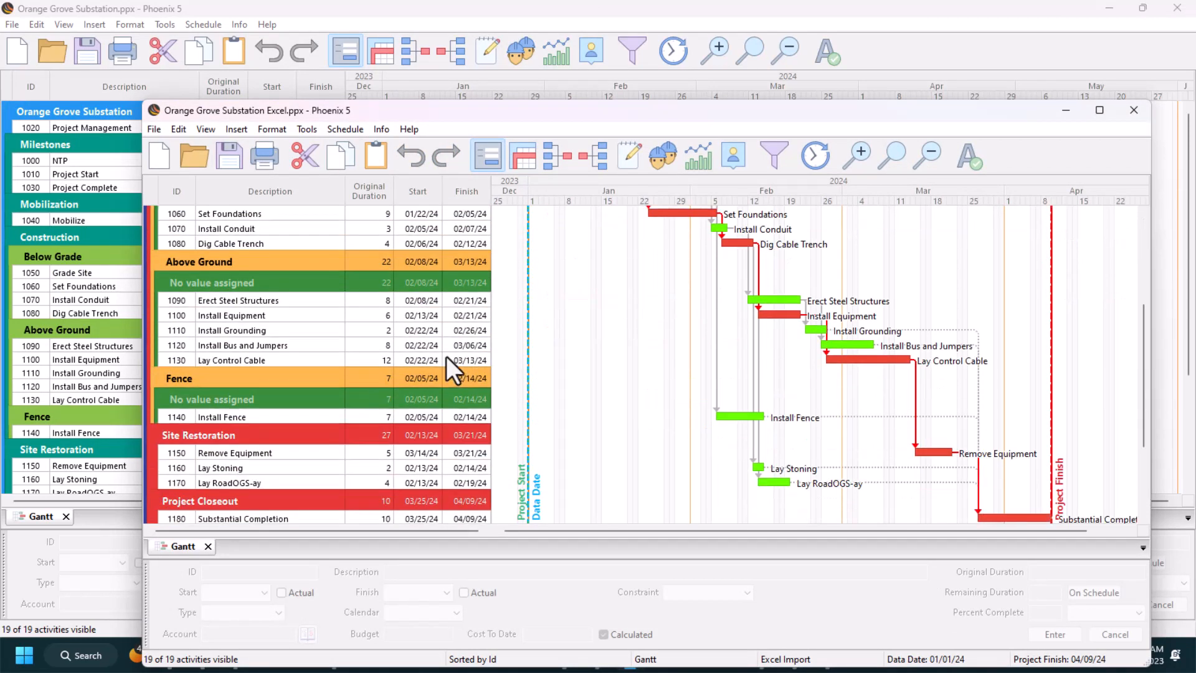
pyautogui.click(1134, 110)
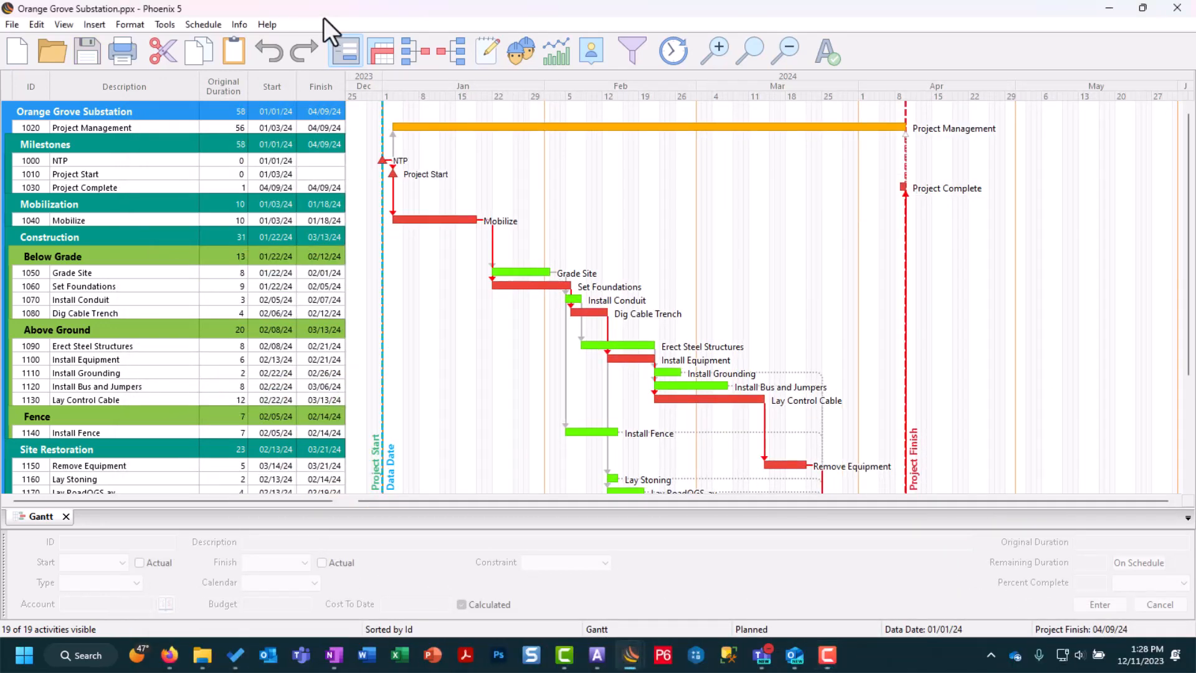
pyautogui.moveTo(164, 25)
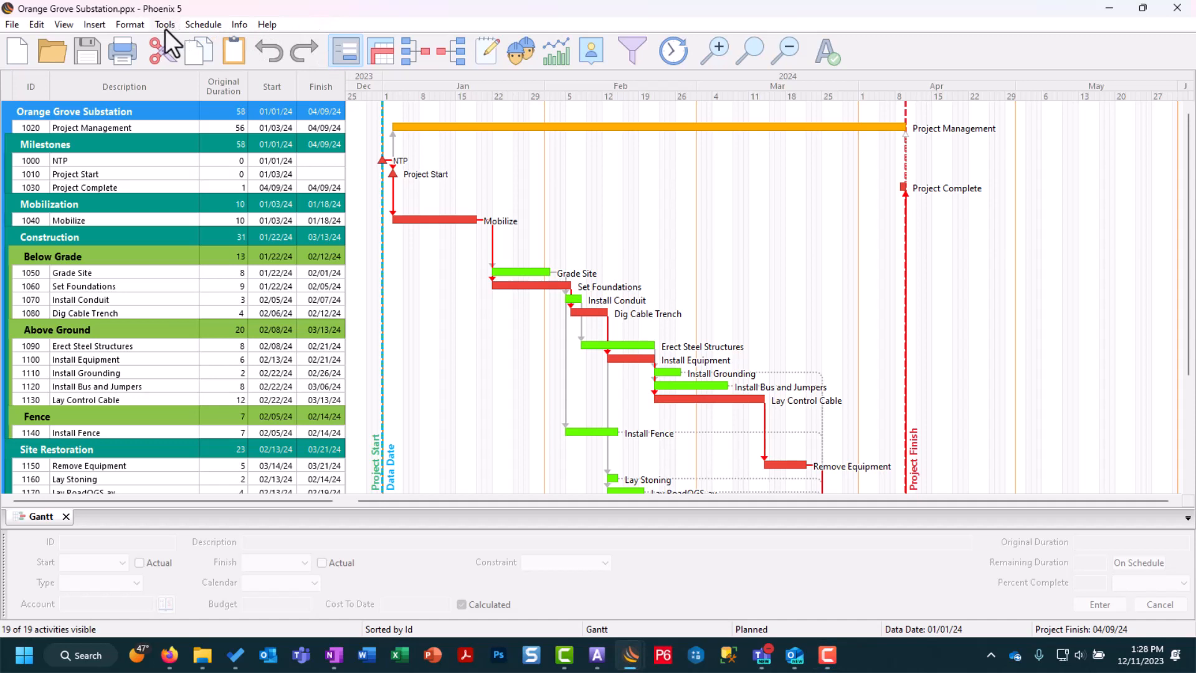
# - Export the schedule as SDEF, mapping the Workers Per Day code field to WBS Level 1
pyautogui.click(165, 24)
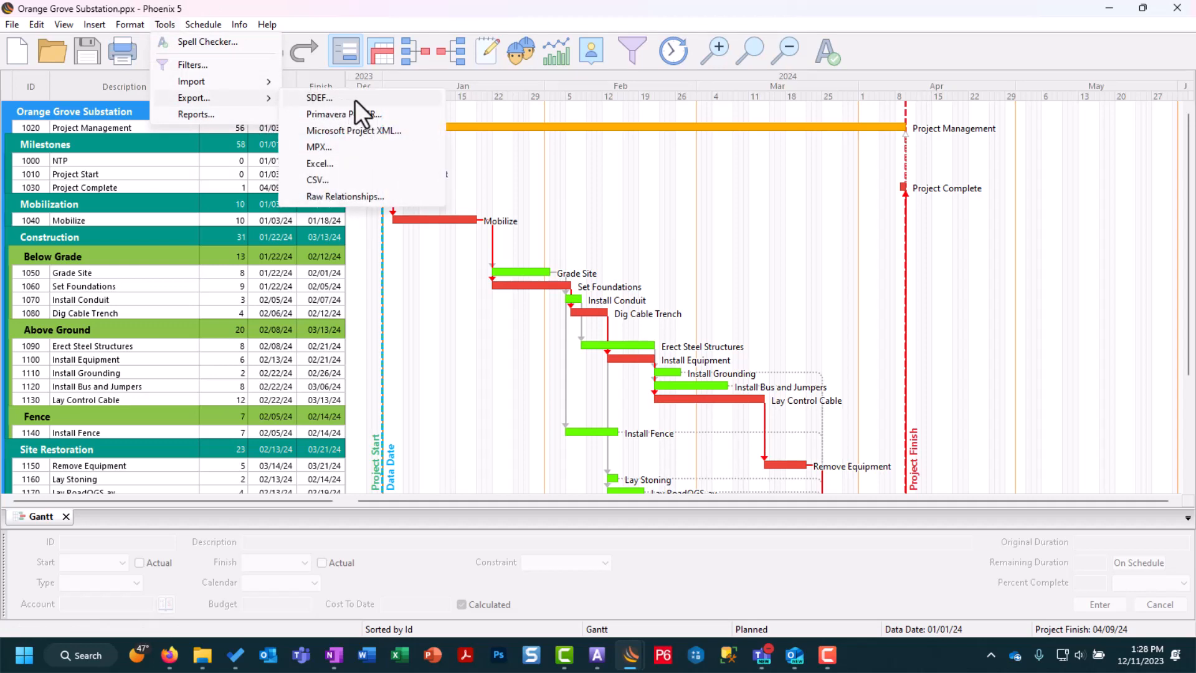
pyautogui.click(319, 98)
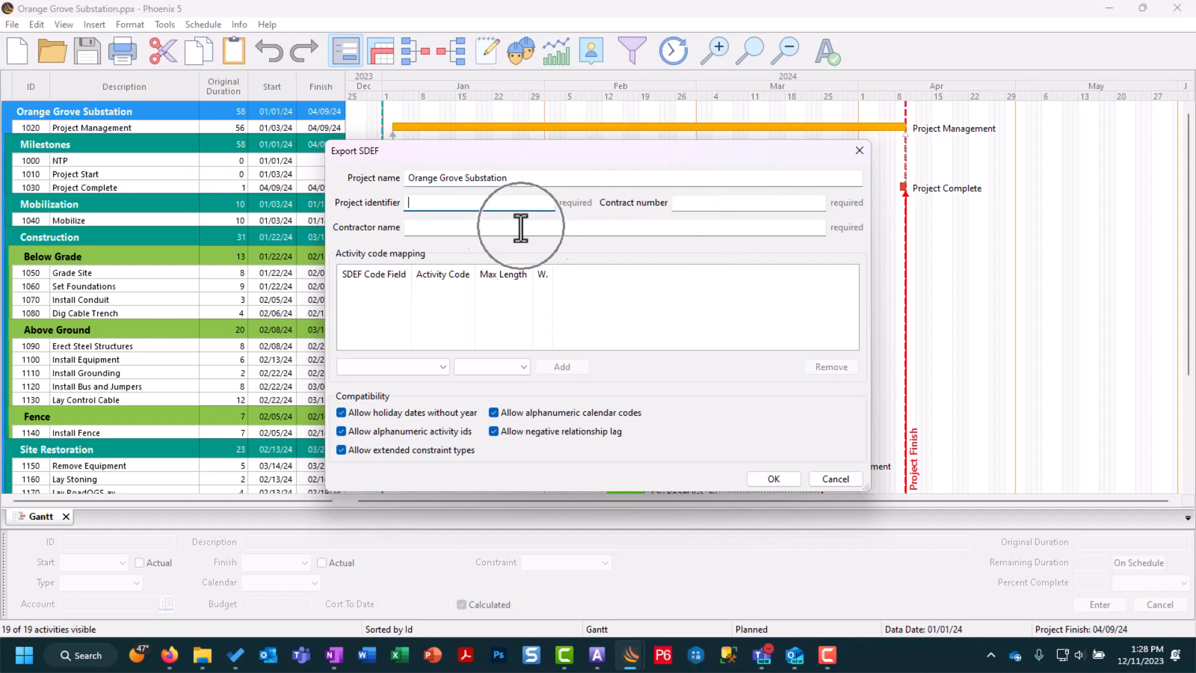
pyautogui.moveTo(413, 344)
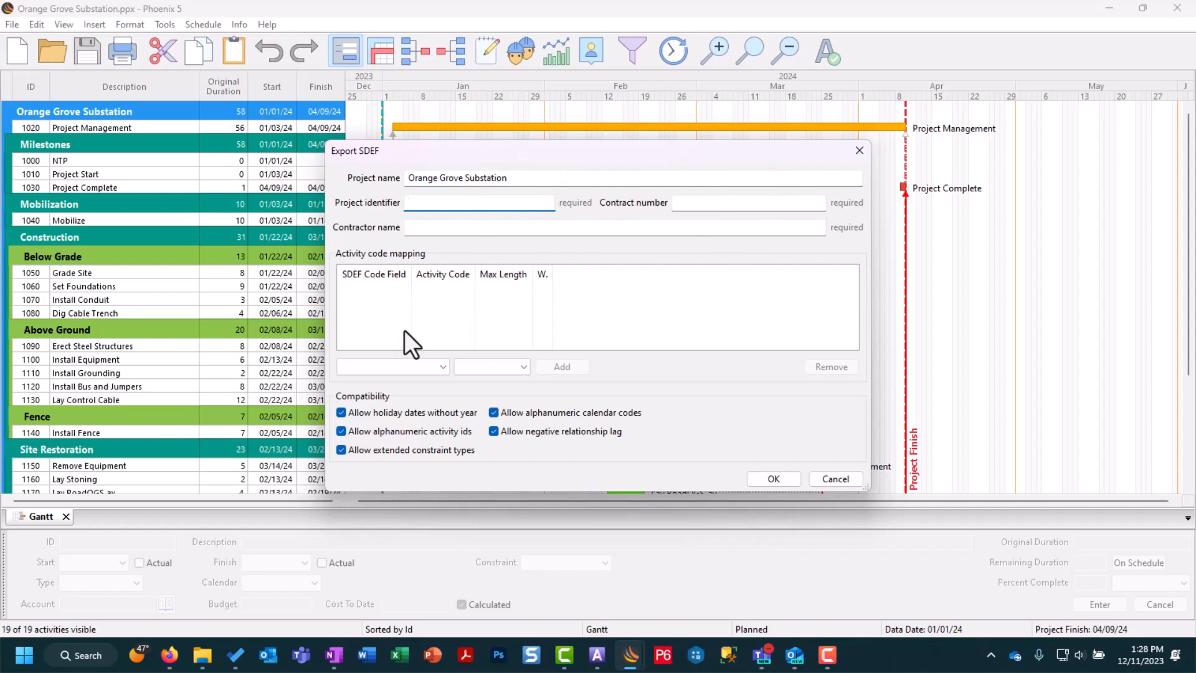
pyautogui.click(392, 366)
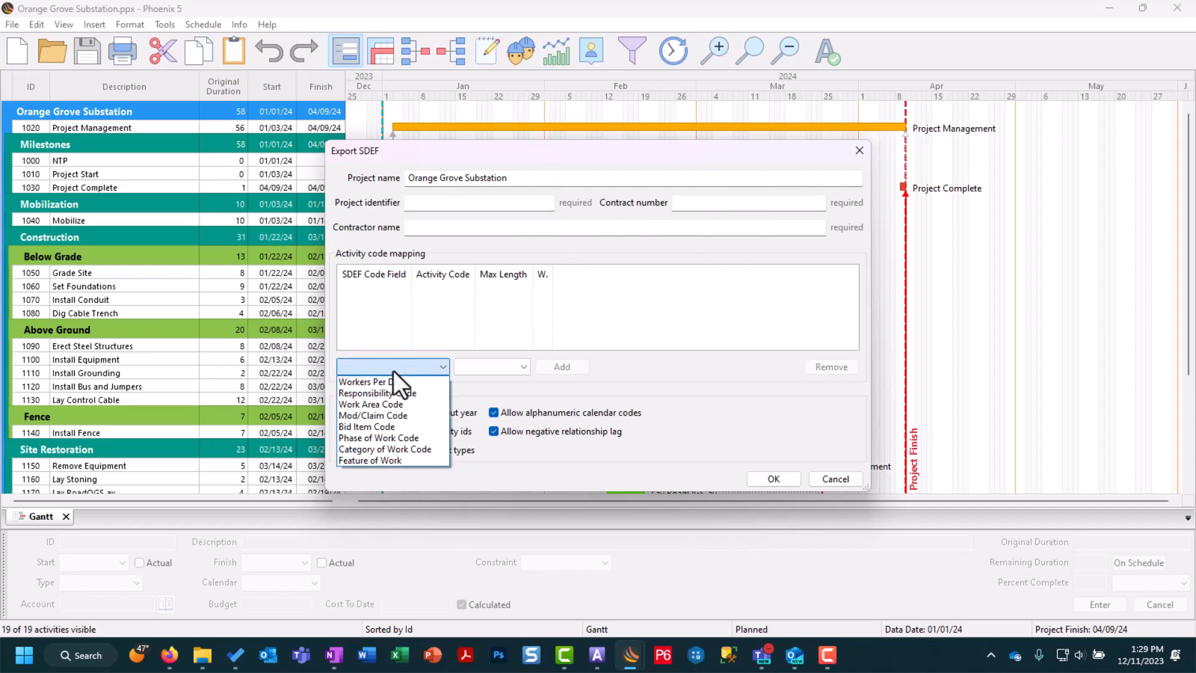
pyautogui.click(373, 381)
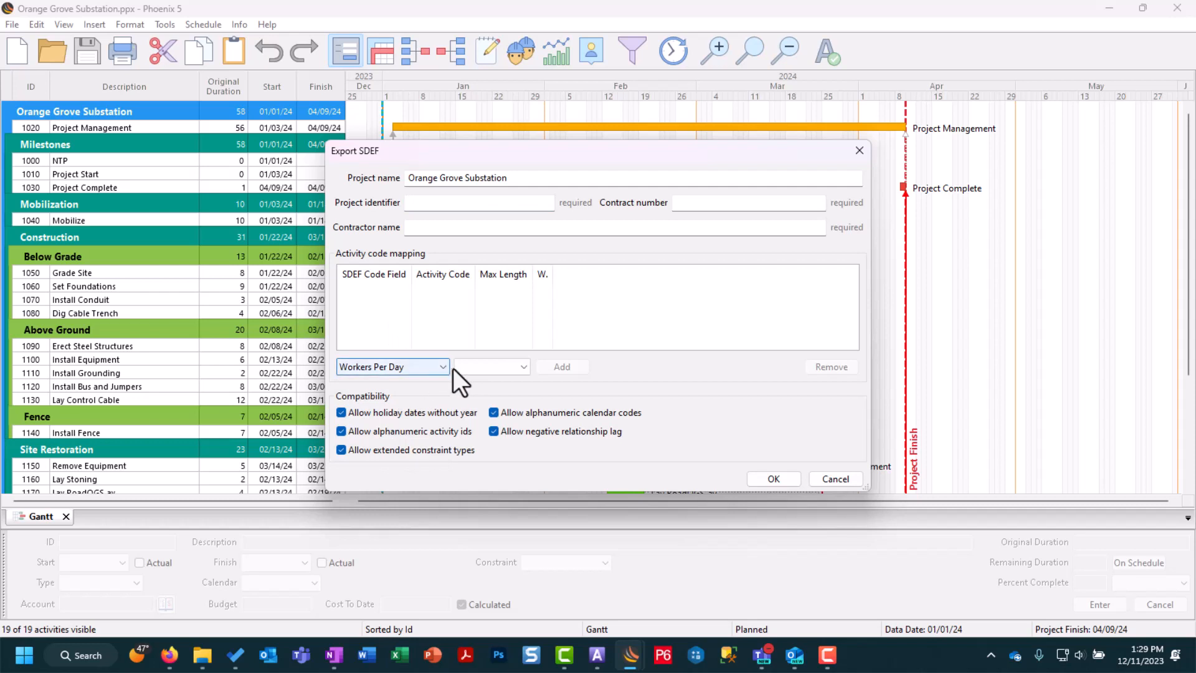
pyautogui.click(523, 366)
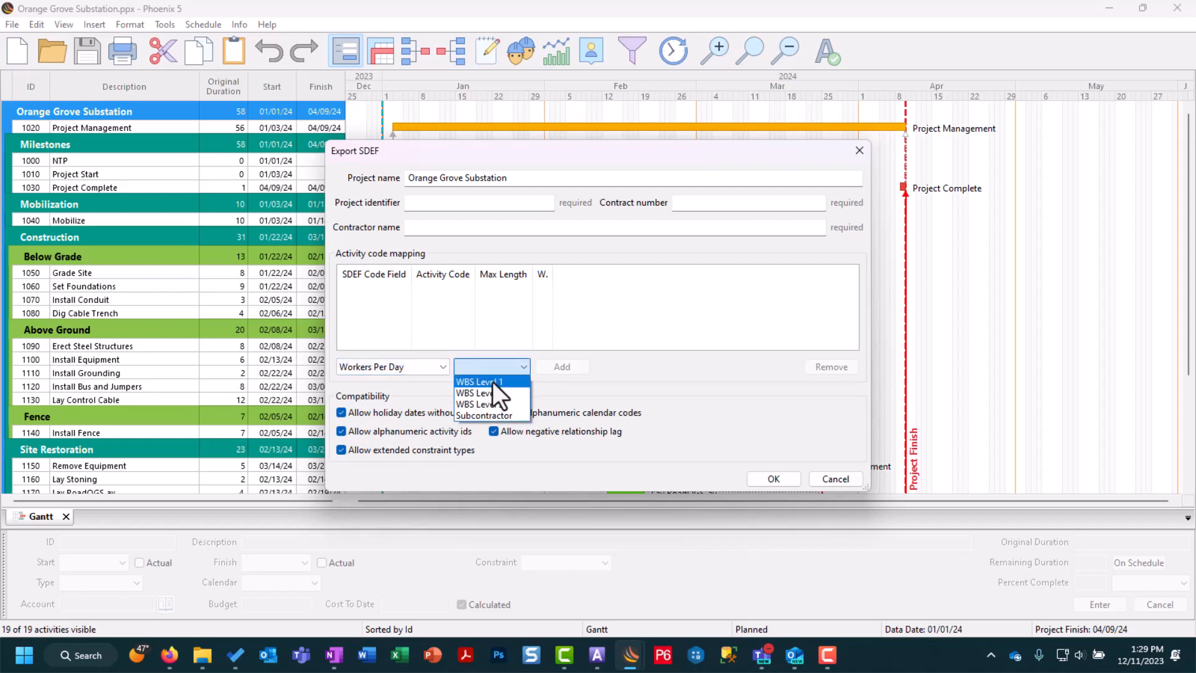
pyautogui.click(479, 382)
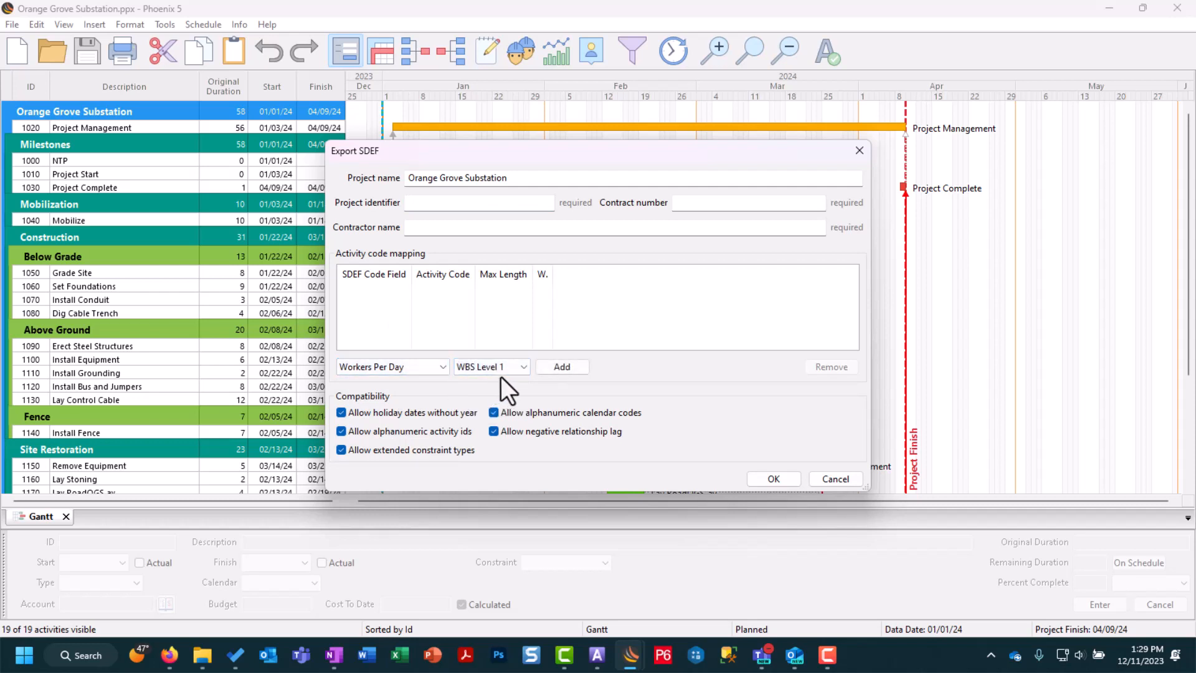
pyautogui.click(562, 366)
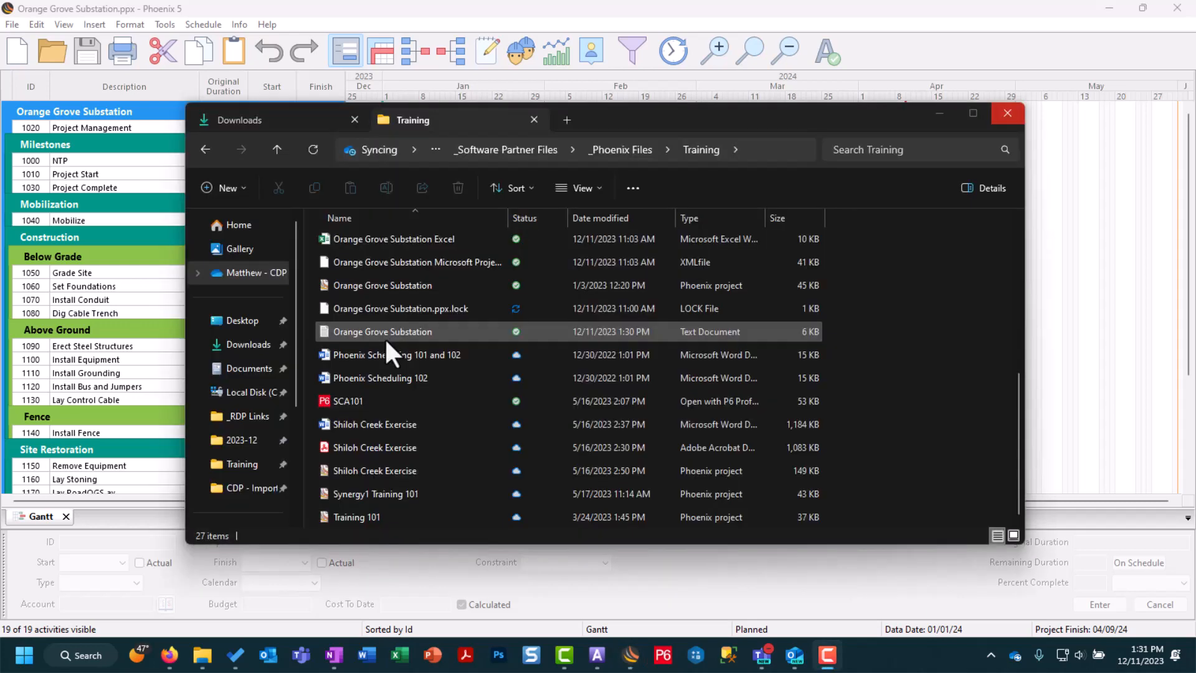
# - Open the exported Orange Grove Substation text document in Notepad to review its SDEF records
pyautogui.click(383, 332)
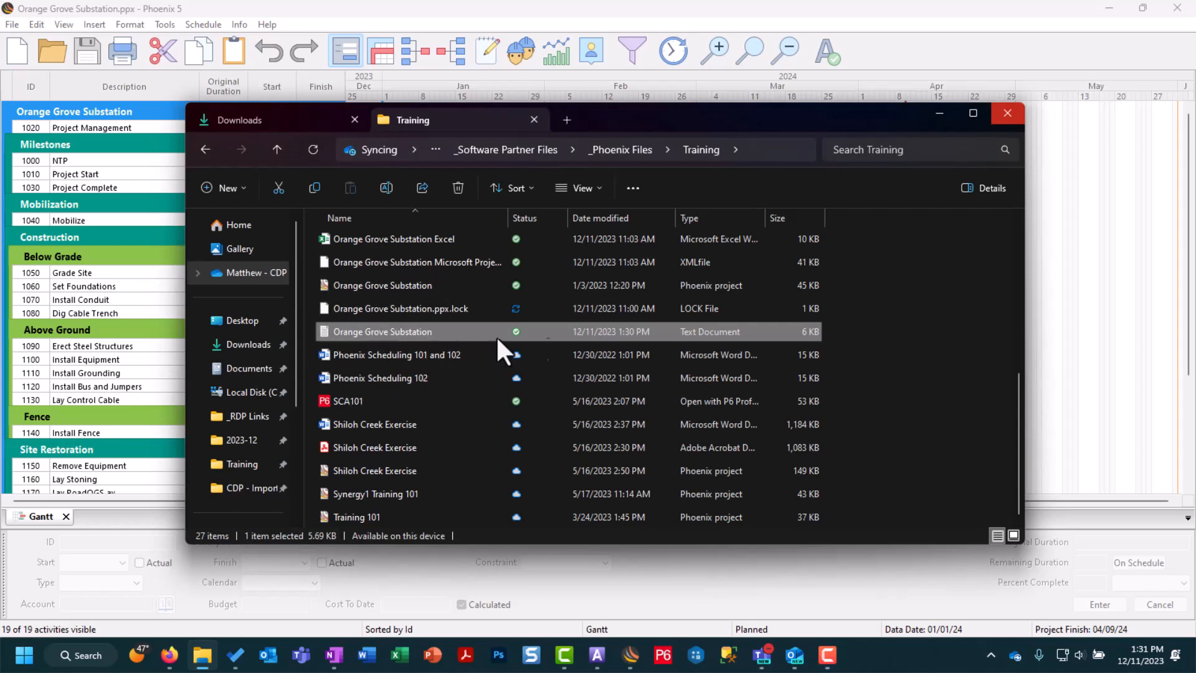
pyautogui.moveTo(471, 349)
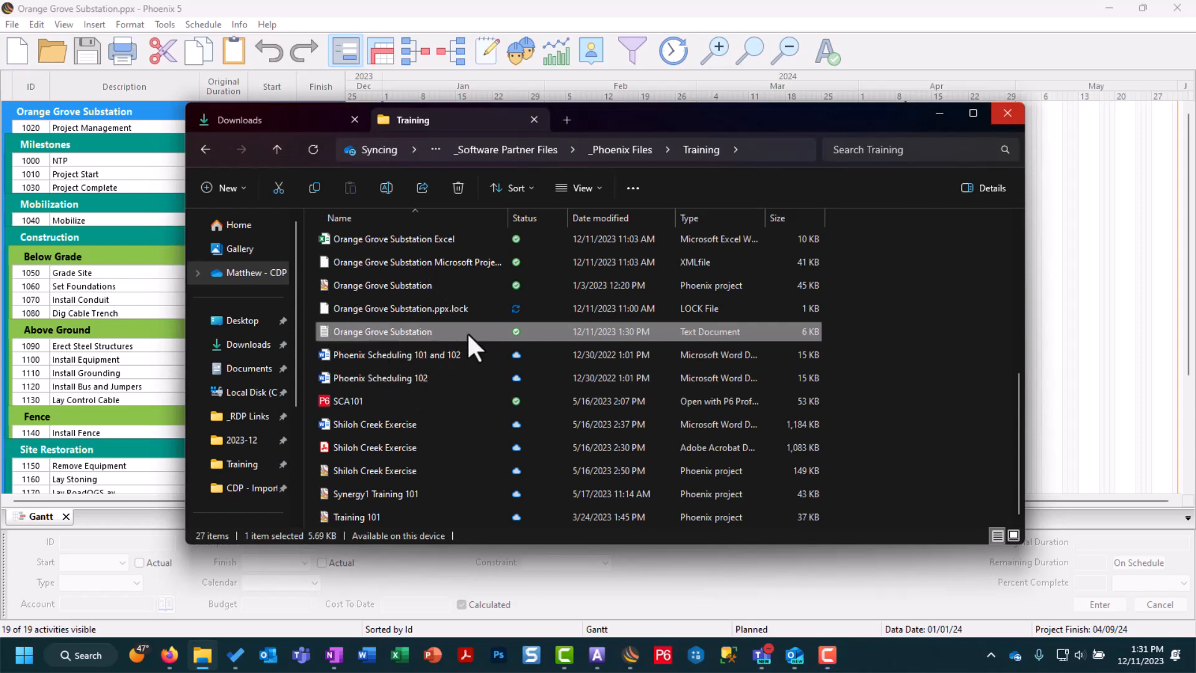
pyautogui.doubleClick(383, 332)
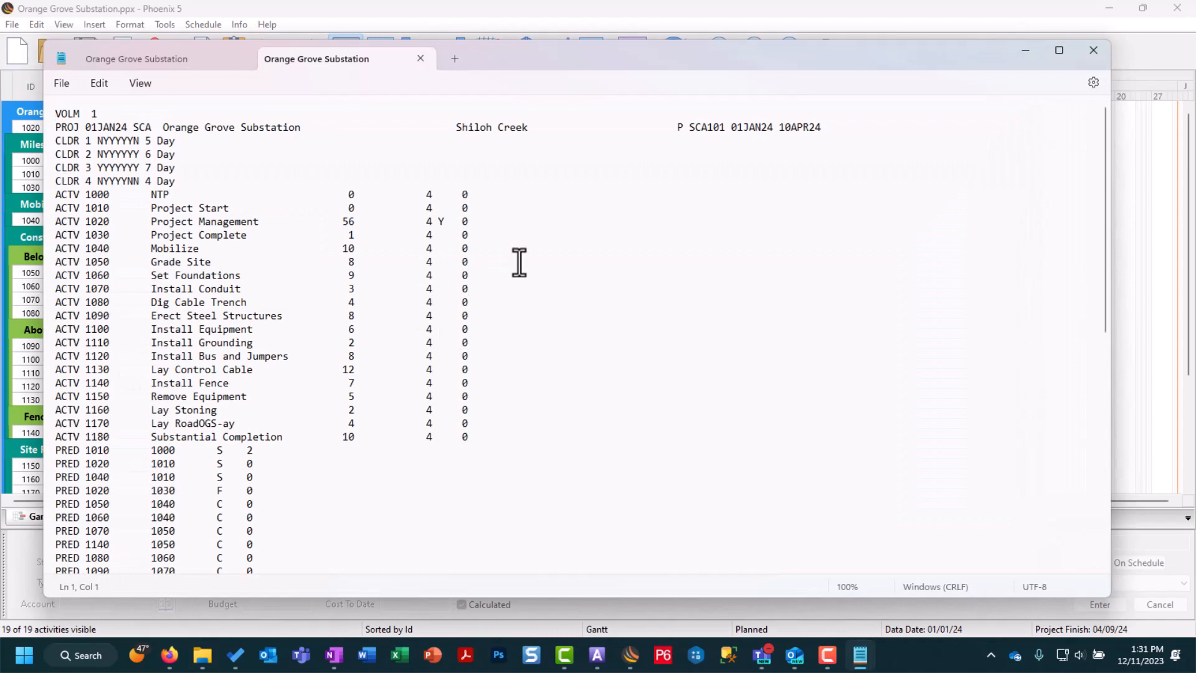
# - Close Notepad and export the schedule to Excel as Orange Grove Substation via Tools > Export
pyautogui.click(420, 58)
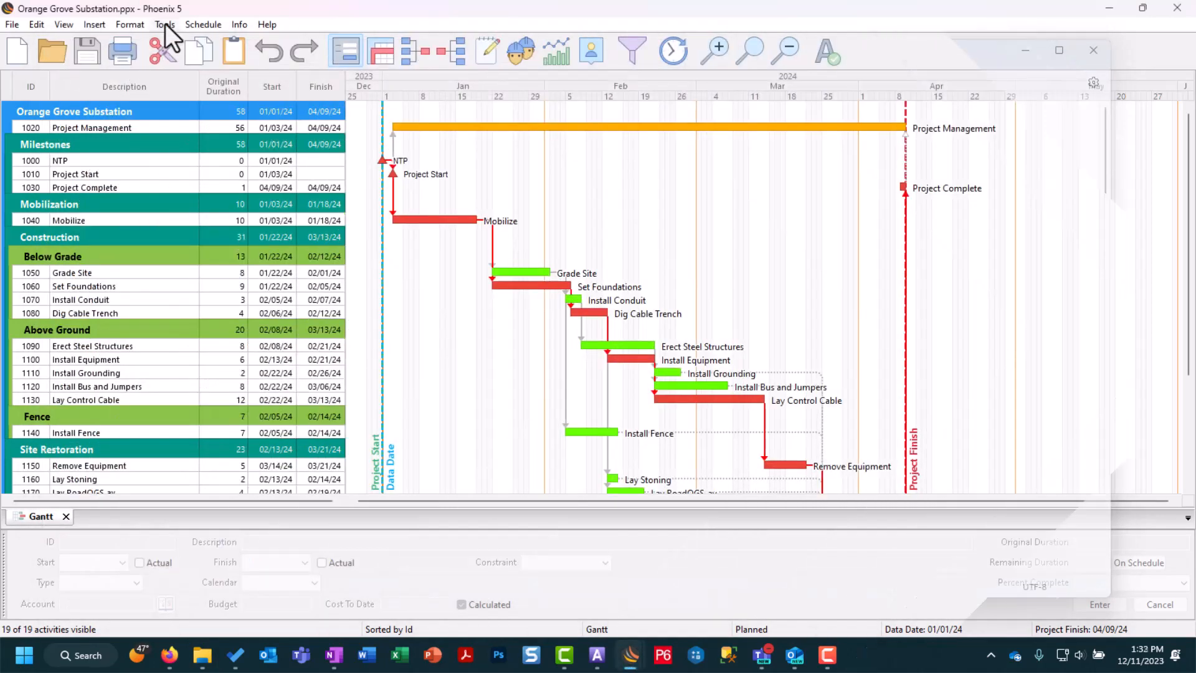
pyautogui.click(164, 25)
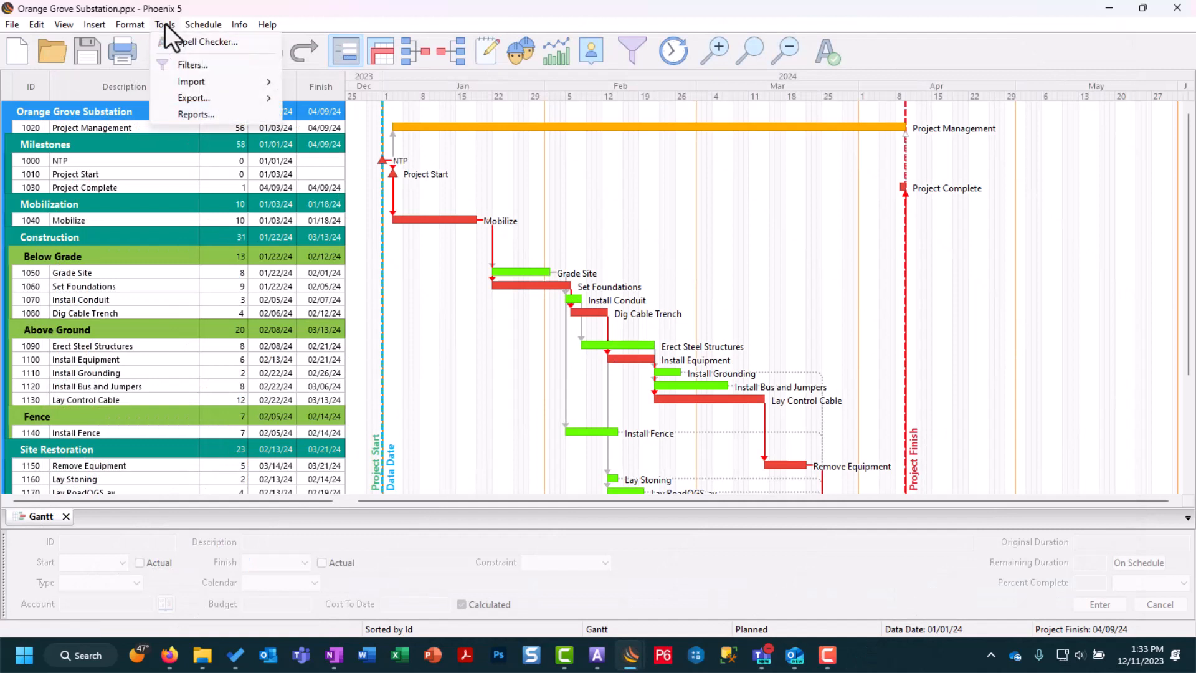
pyautogui.click(193, 97)
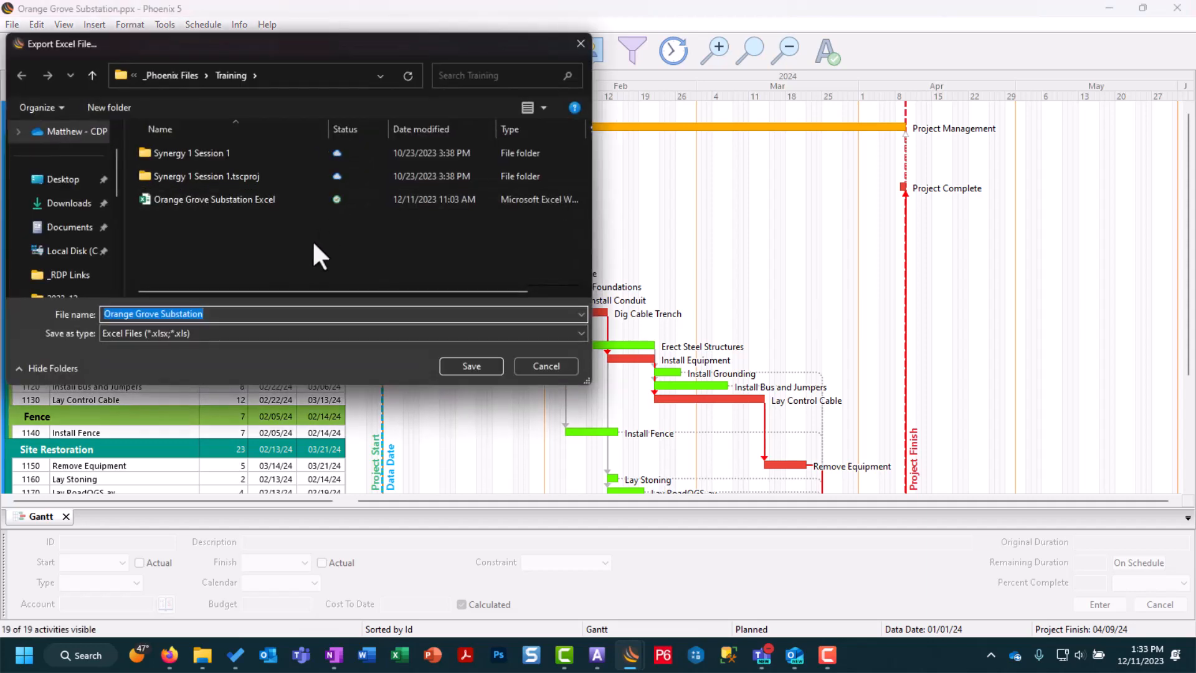
pyautogui.moveTo(301, 264)
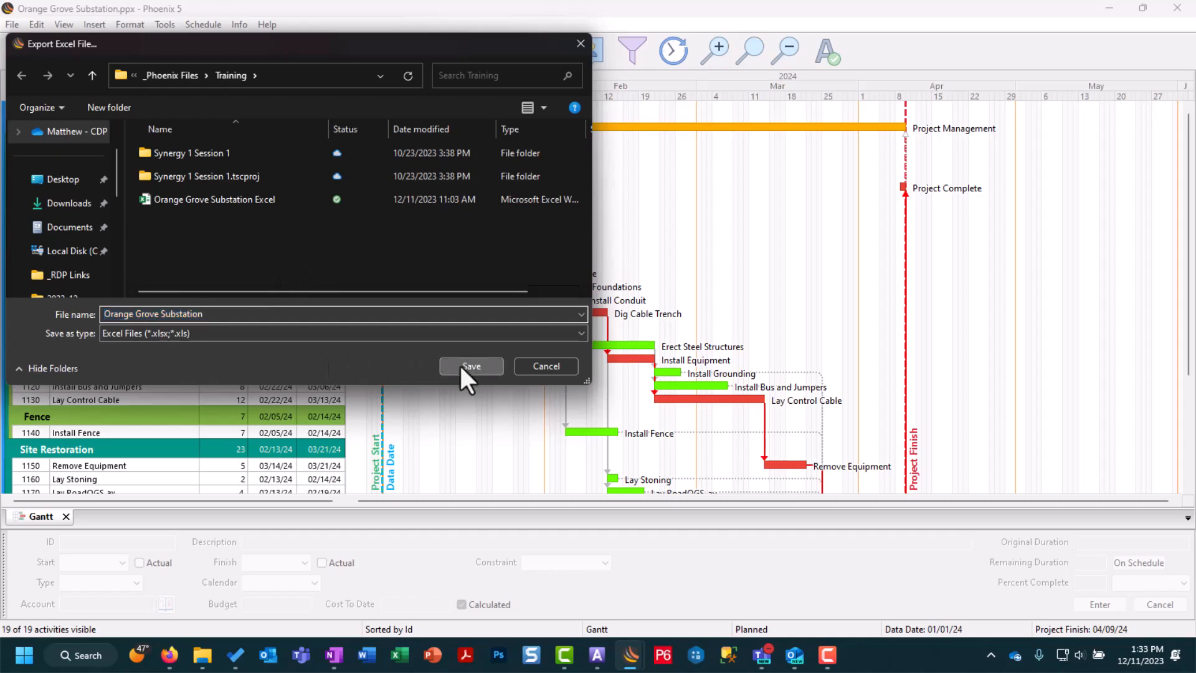
pyautogui.click(471, 366)
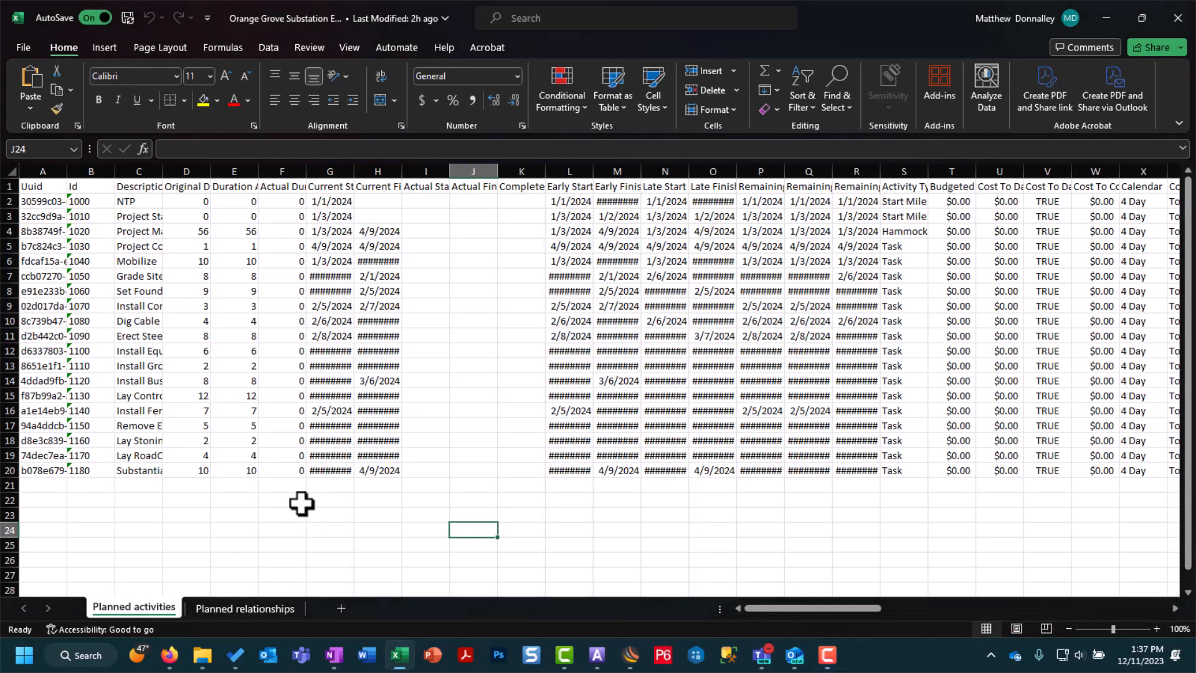
pyautogui.moveTo(237, 517)
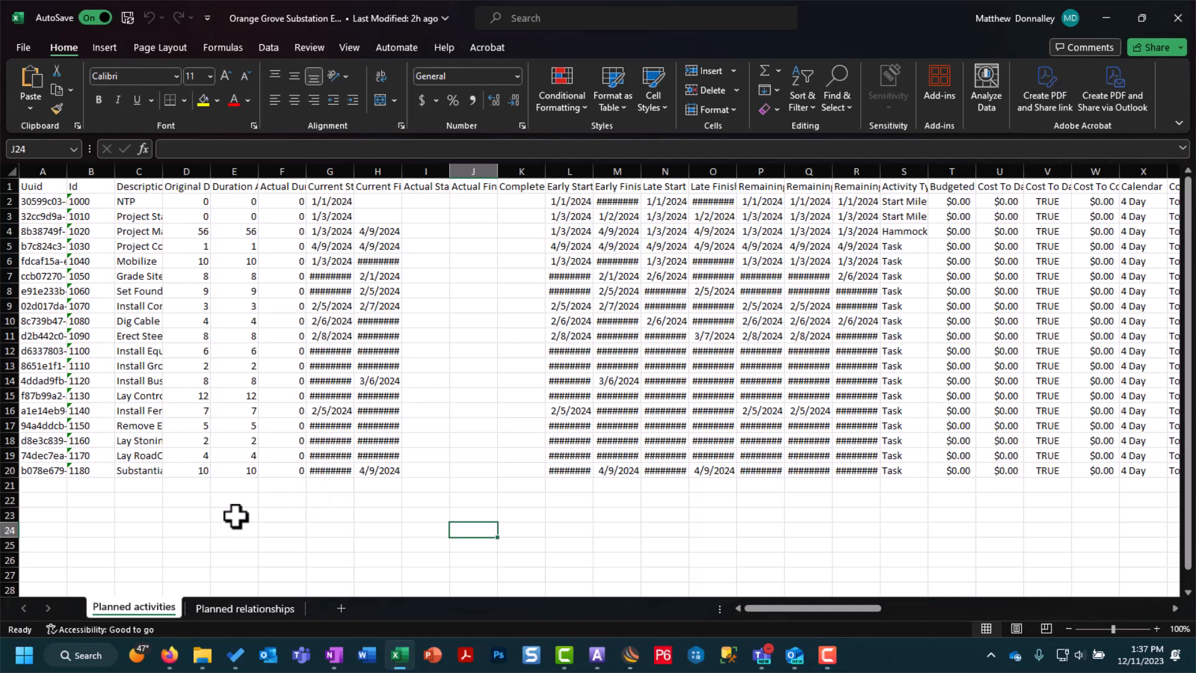
pyautogui.moveTo(236, 516)
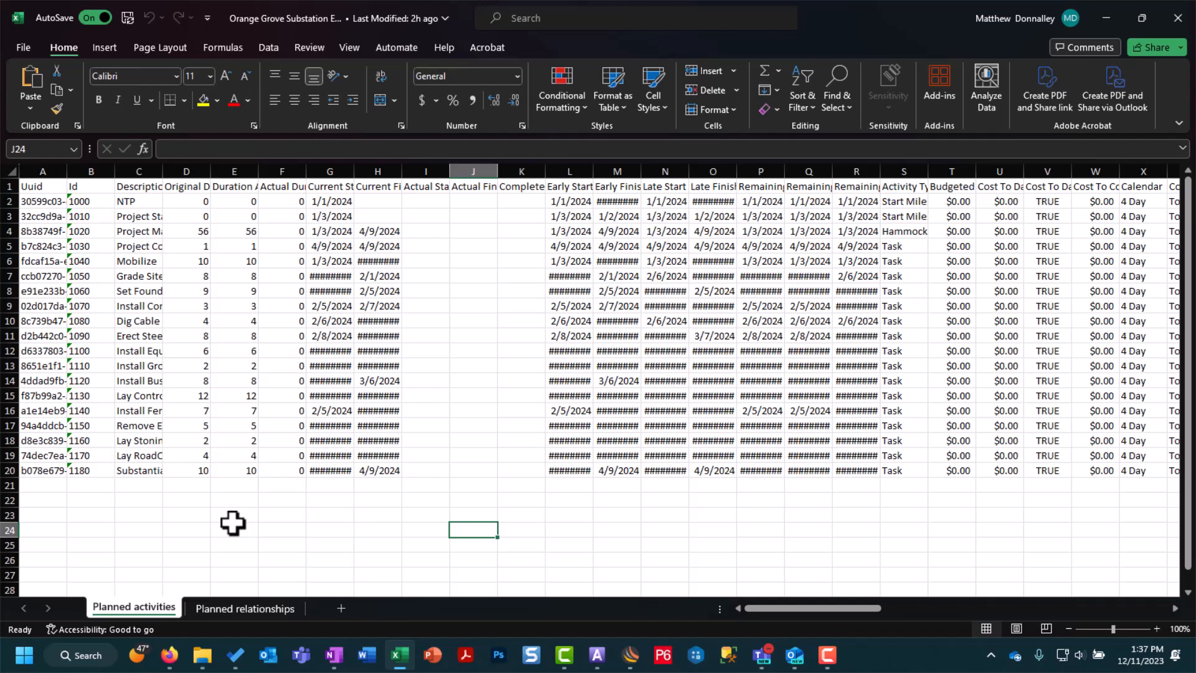
pyautogui.moveTo(122, 206)
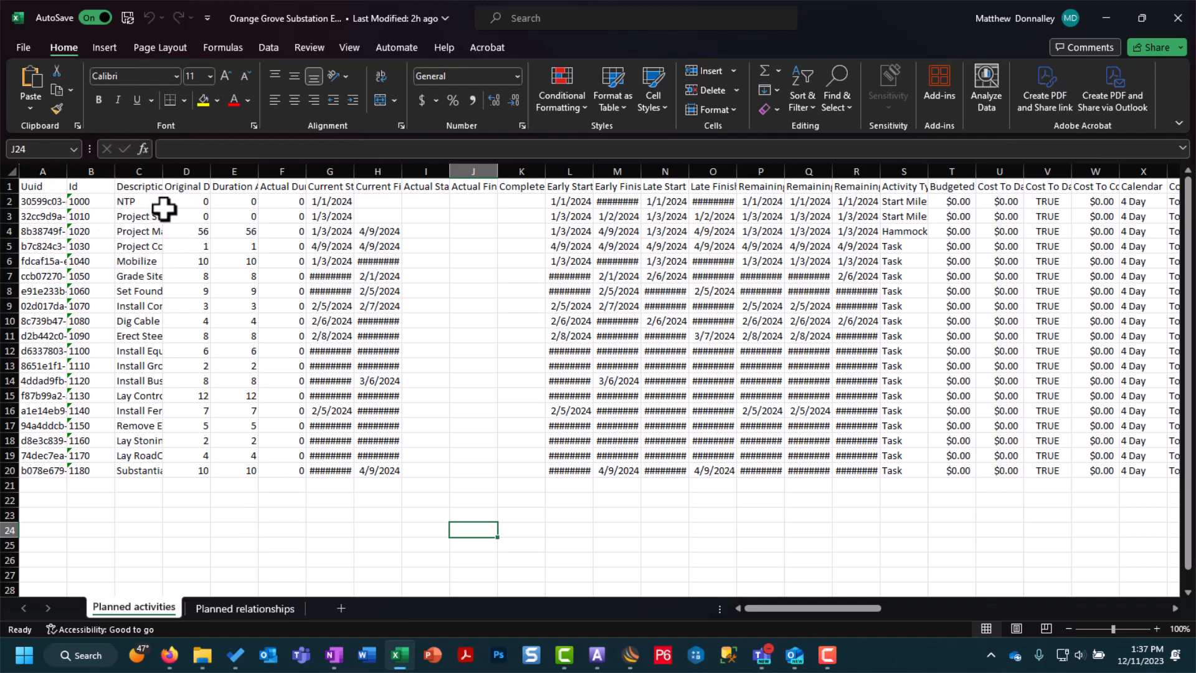
pyautogui.moveTo(175, 216)
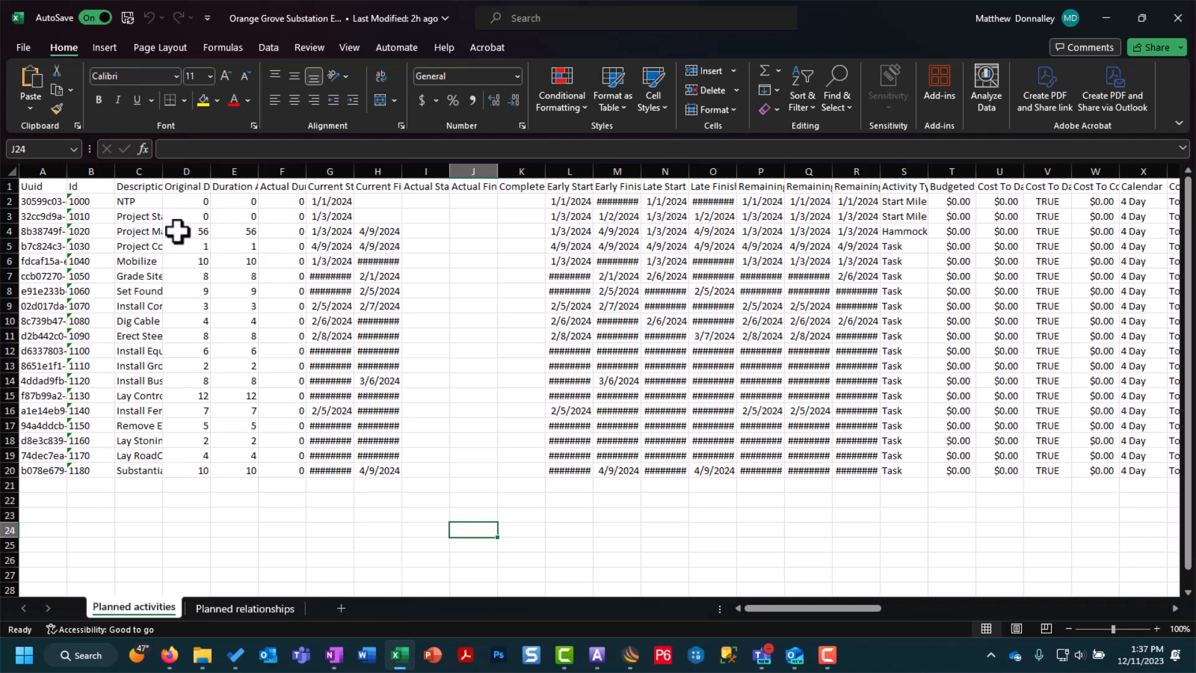
pyautogui.moveTo(181, 268)
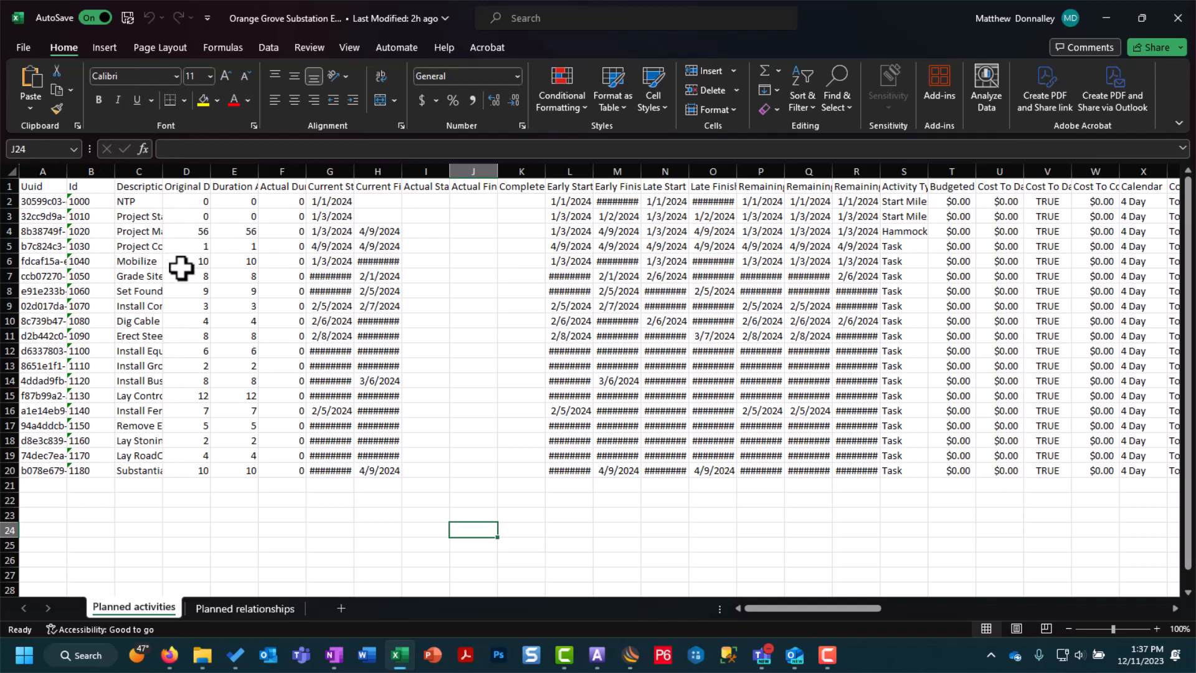